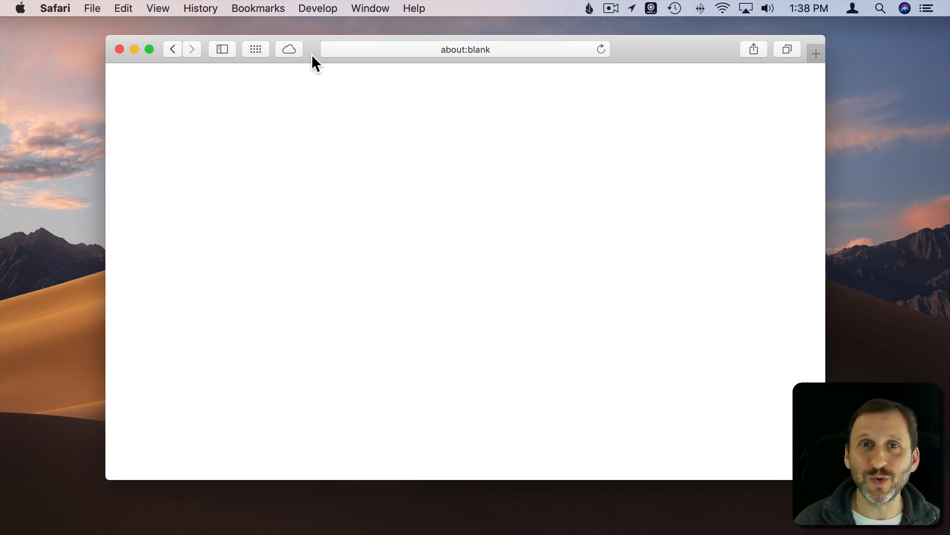
mouse_move(120, 49)
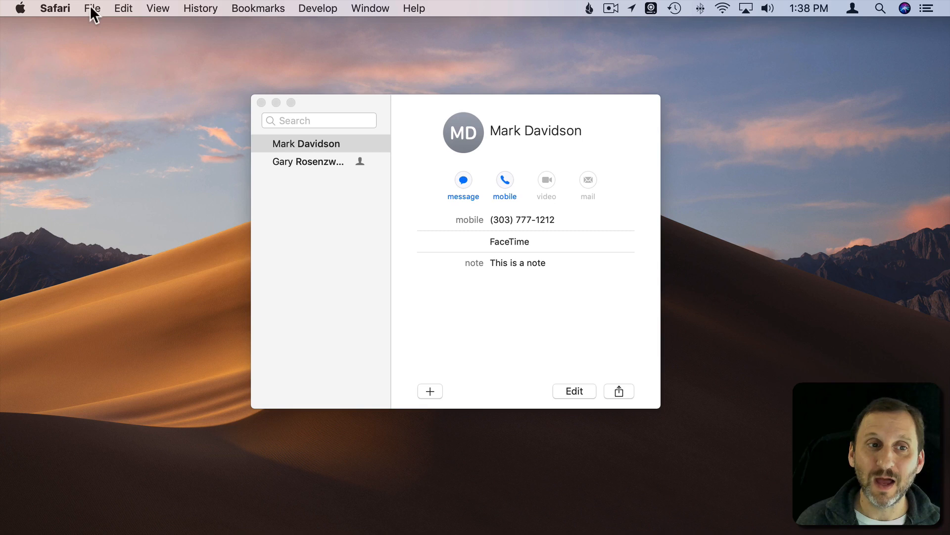
Check Safari's File menu with no window open, confirming Close Window is unavailable
left_click(91, 8)
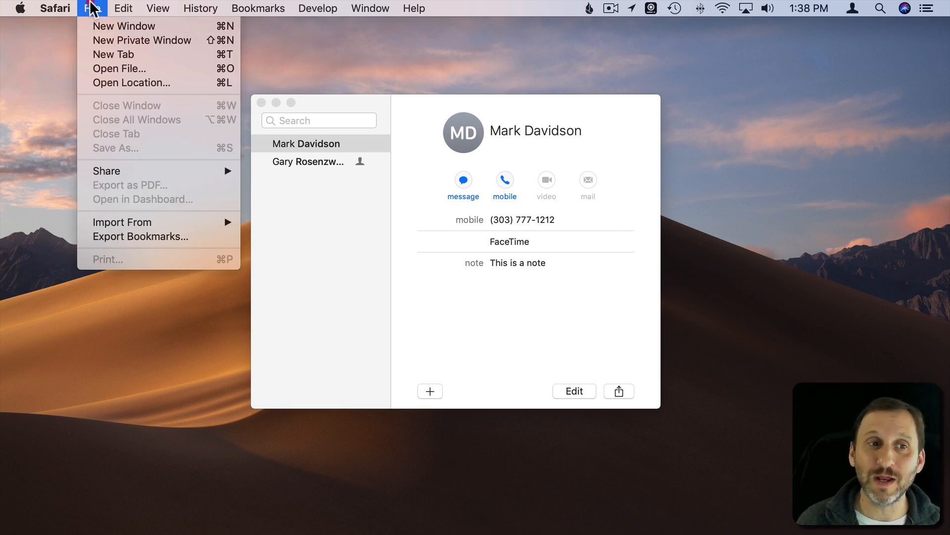
left_click(92, 8)
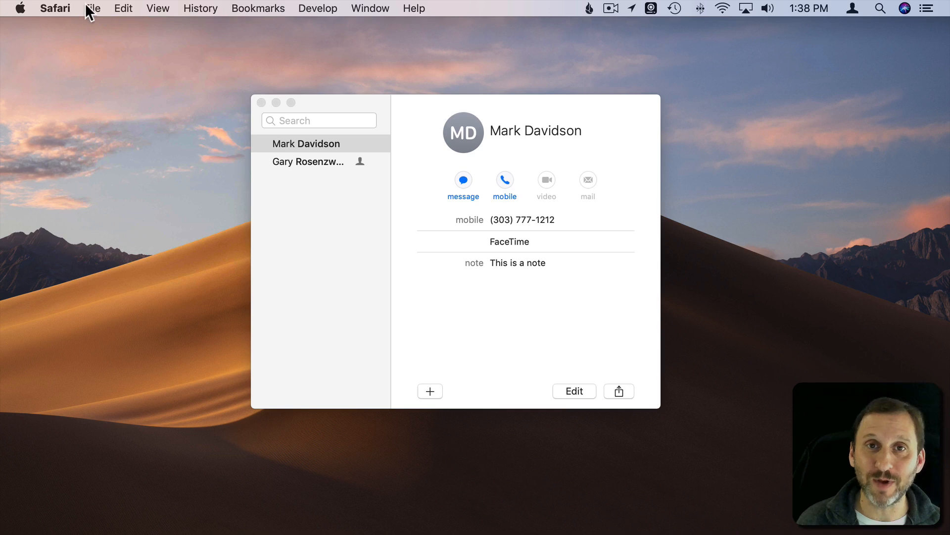
mouse_move(252, 92)
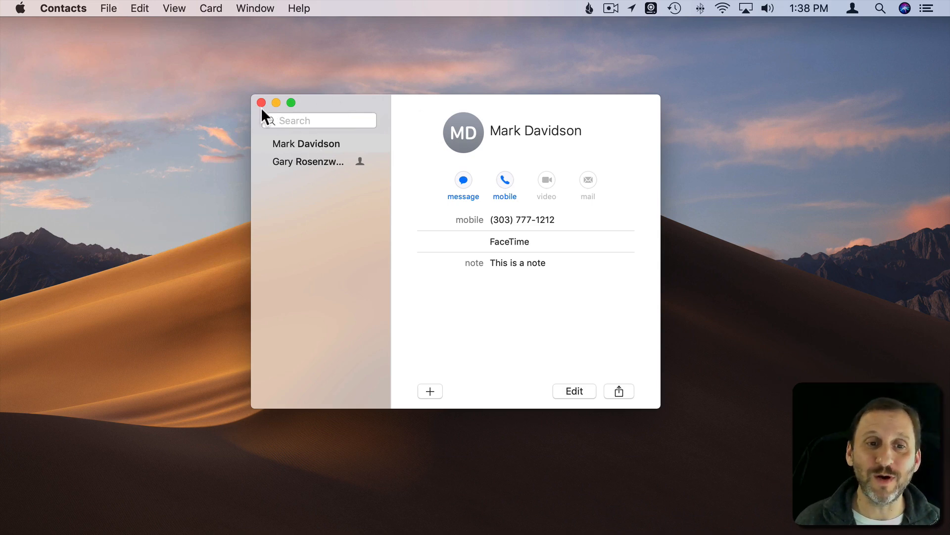
Close the Contacts window with its red button, which quits the app entirely
left_click(261, 102)
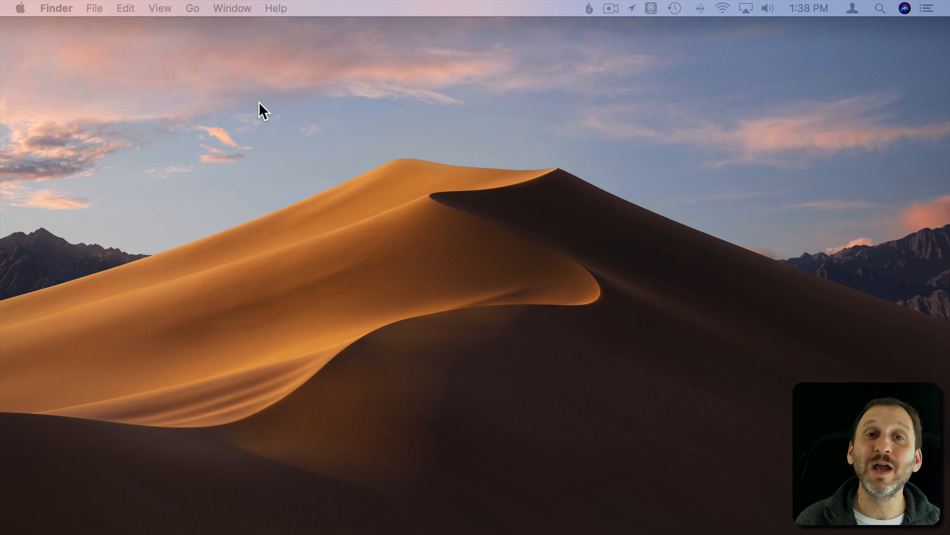
mouse_move(72, 12)
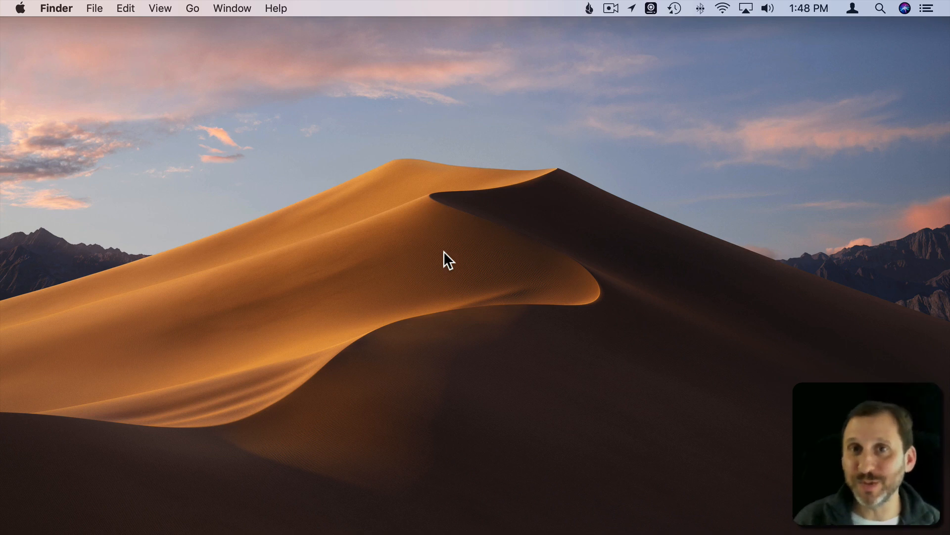
mouse_move(208, 143)
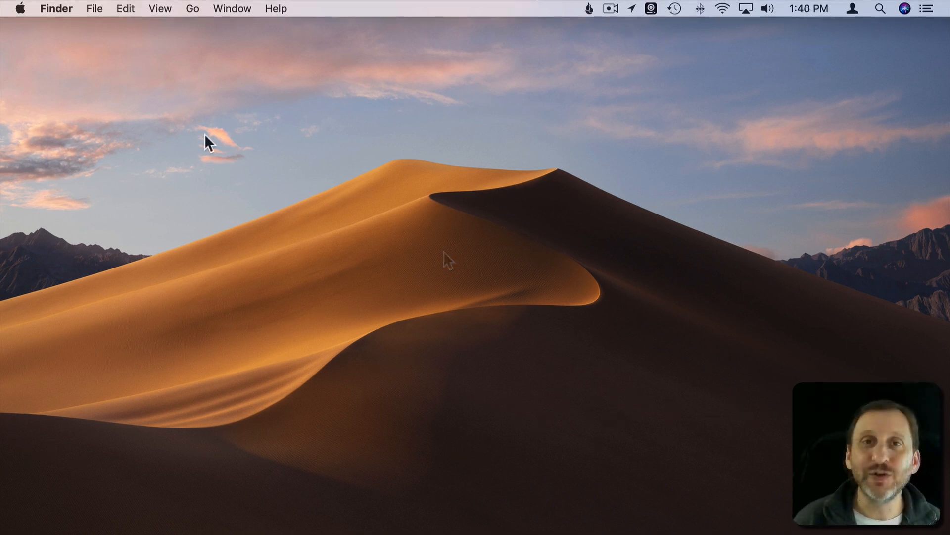
left_click(206, 515)
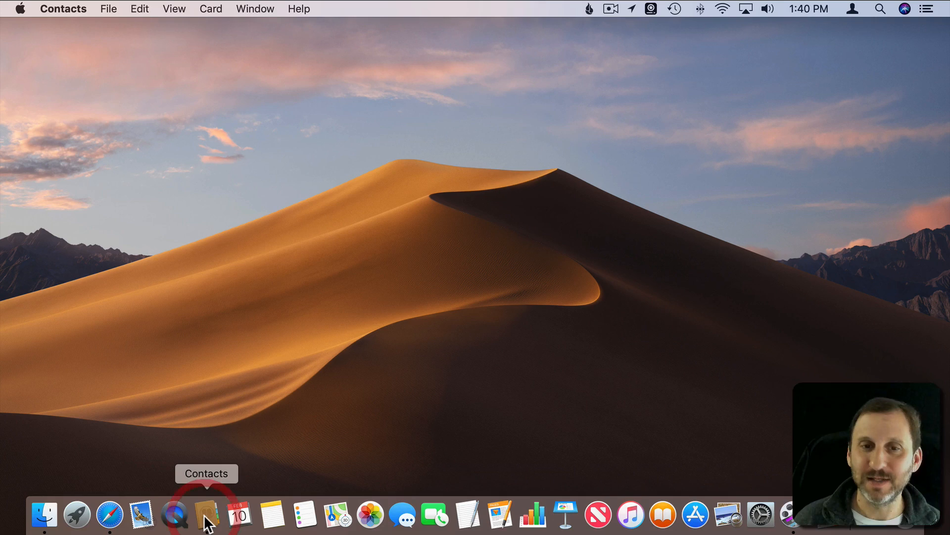
left_click(207, 516)
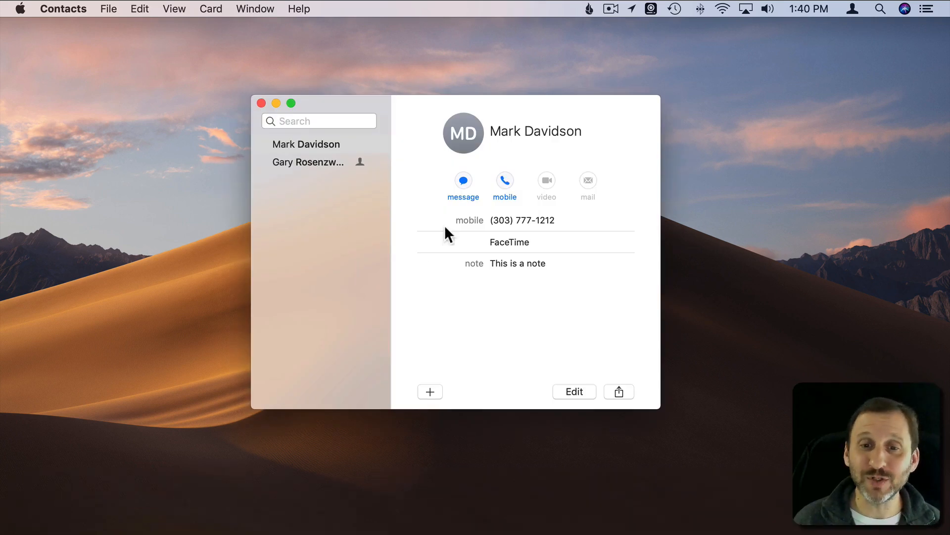
mouse_move(421, 125)
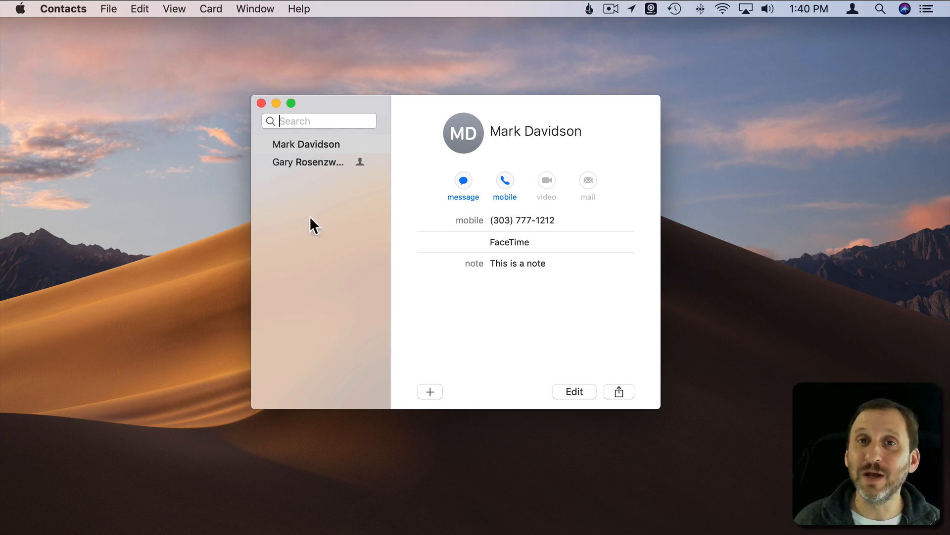
mouse_move(440, 333)
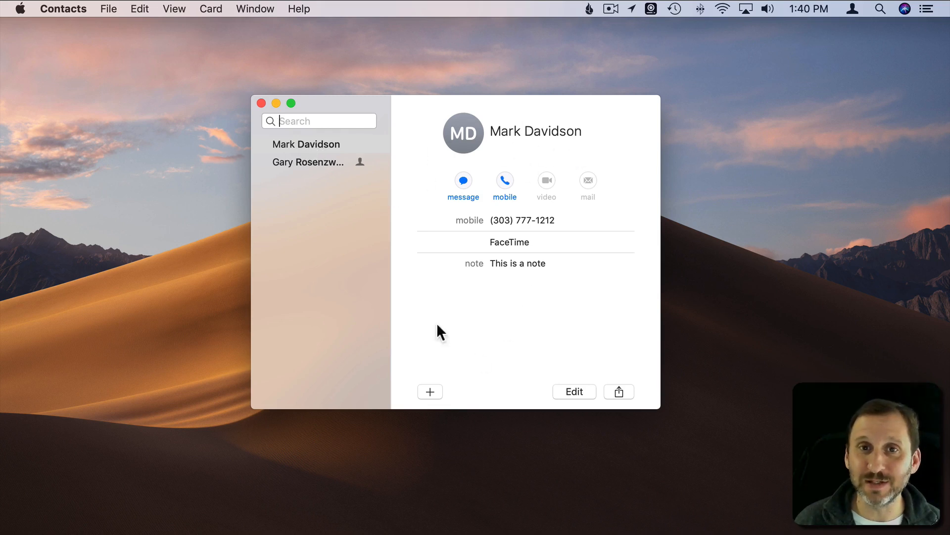
mouse_move(506, 157)
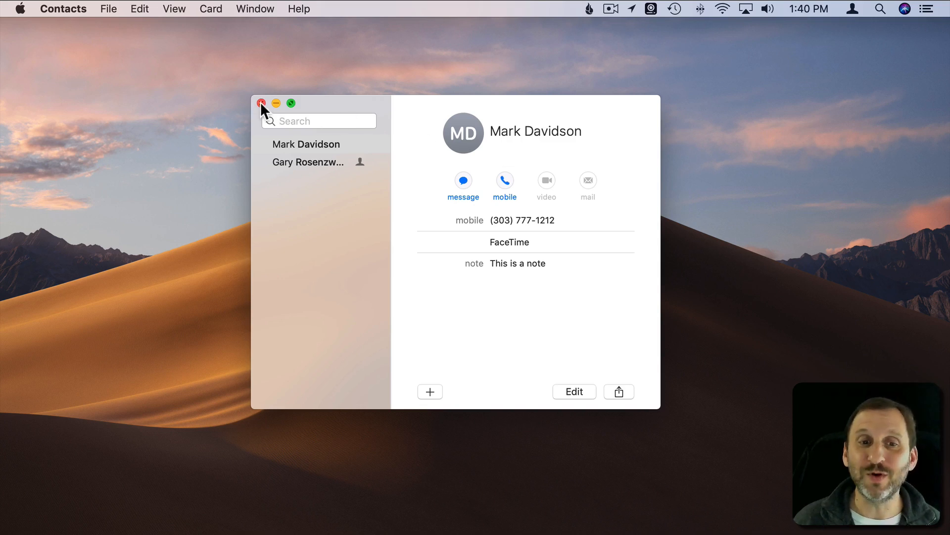
left_click(261, 103)
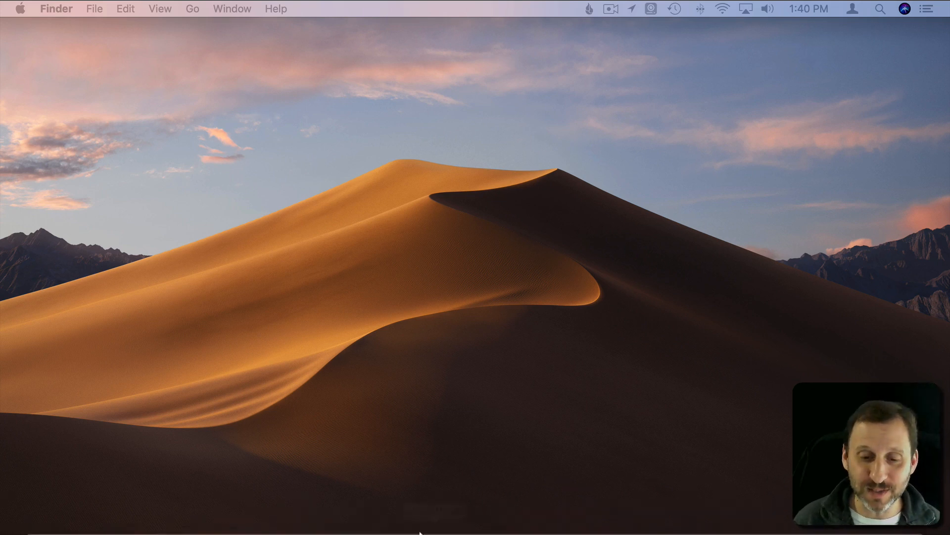
mouse_move(499, 515)
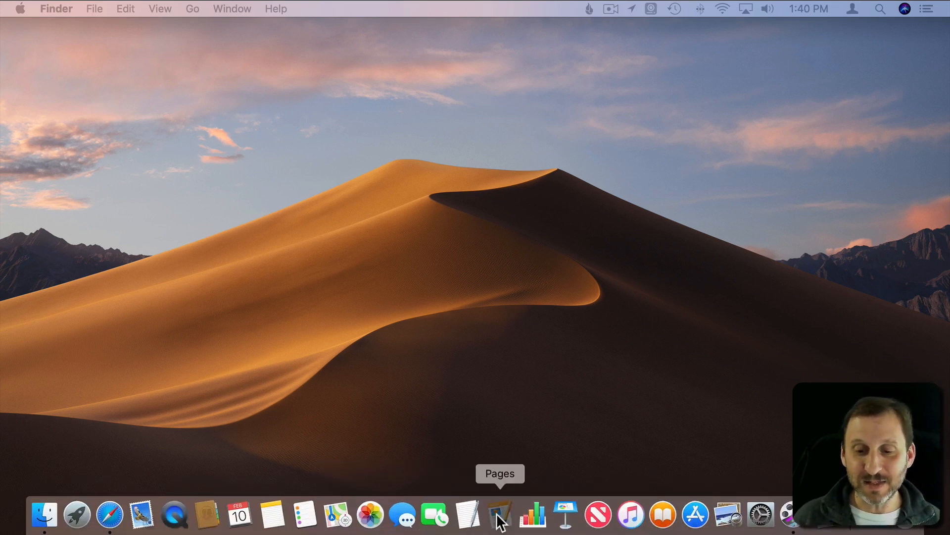
Launch Pages and create two documents, Untitled and Untitled 2, from the Blank template
left_click(499, 515)
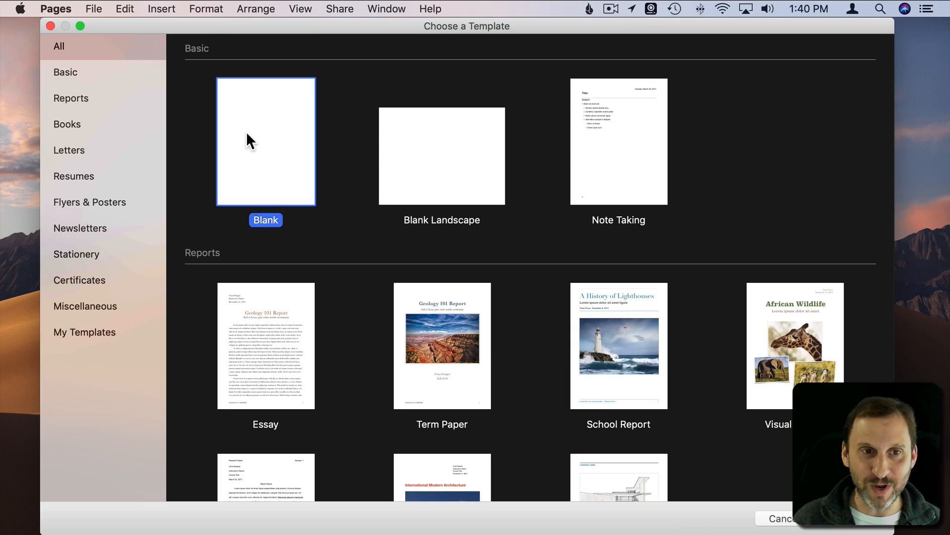
double_click(265, 141)
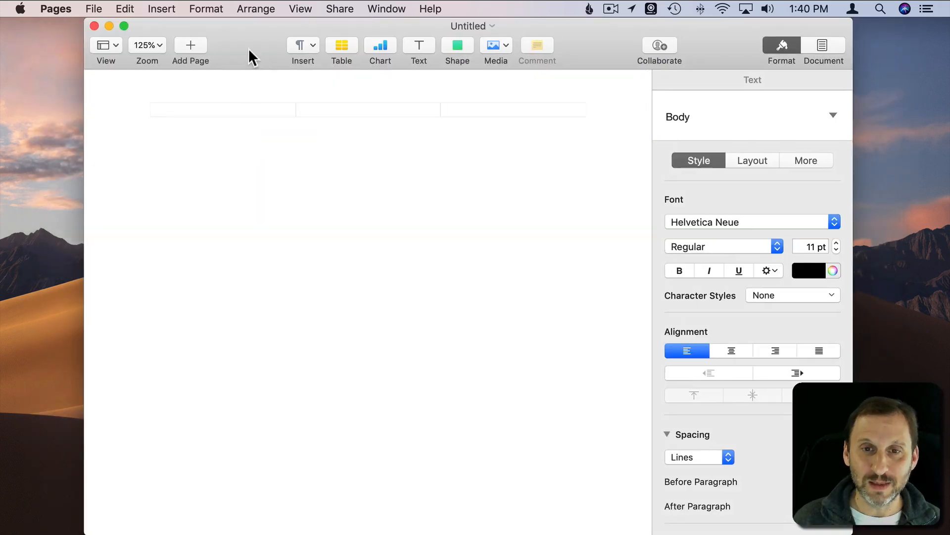
left_click(93, 9)
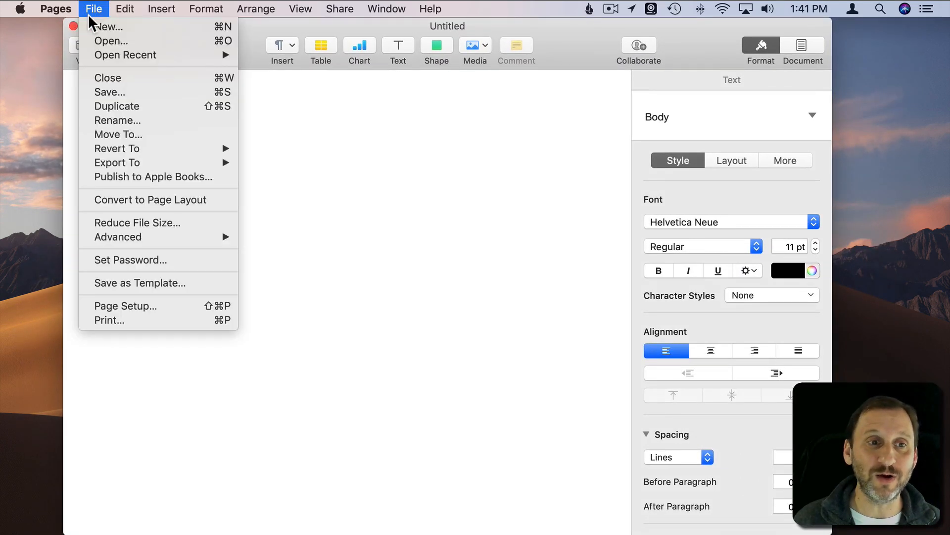
left_click(107, 27)
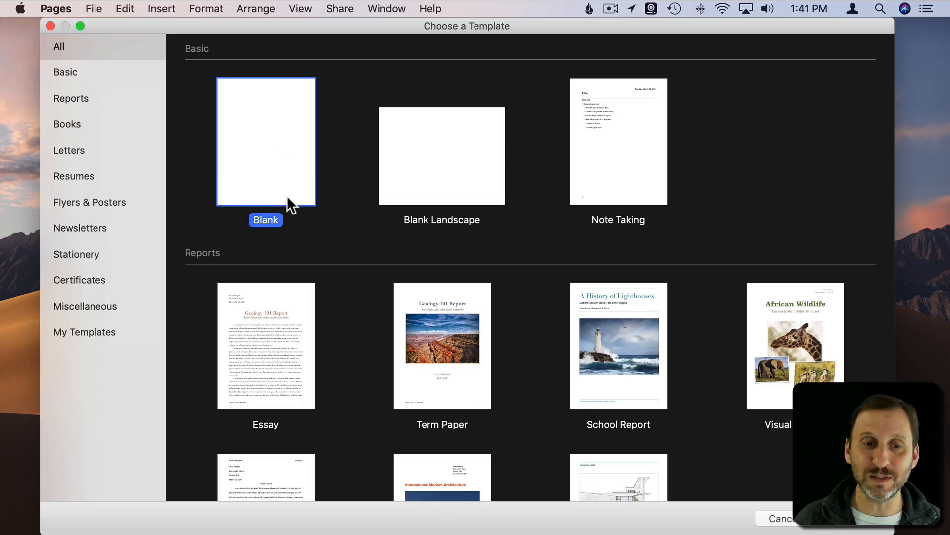
double_click(265, 141)
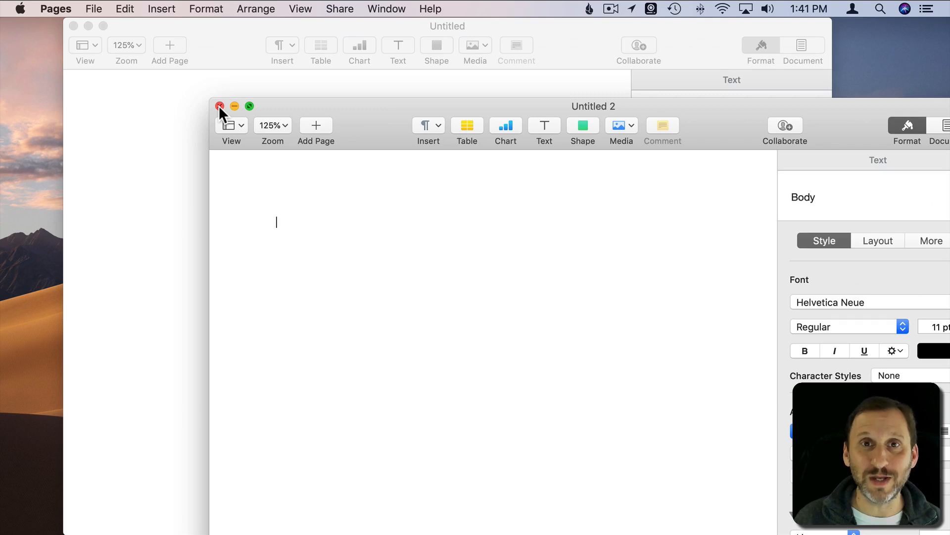
Close Untitled 2 and then the remaining Untitled document, leaving Pages running with no windows
left_click(219, 105)
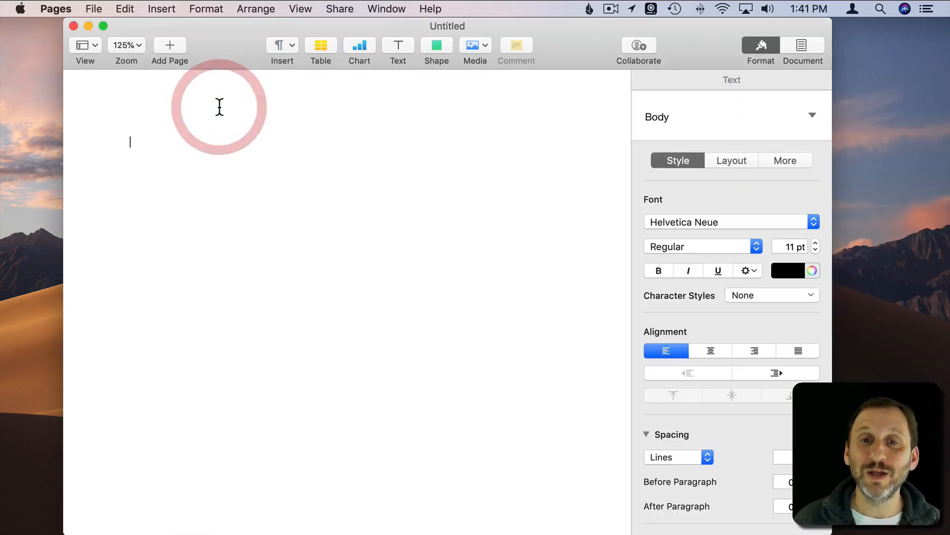
left_click(321, 50)
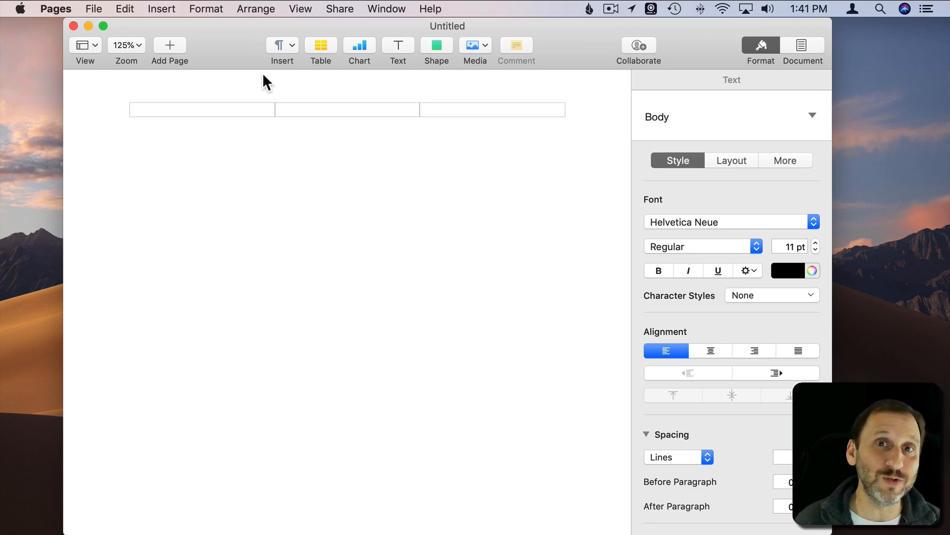
left_click(129, 142)
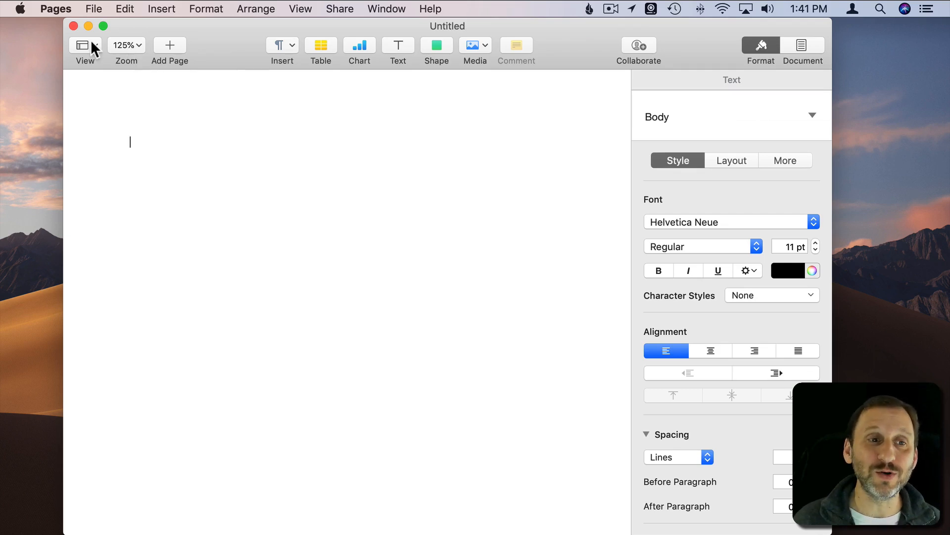
mouse_move(83, 44)
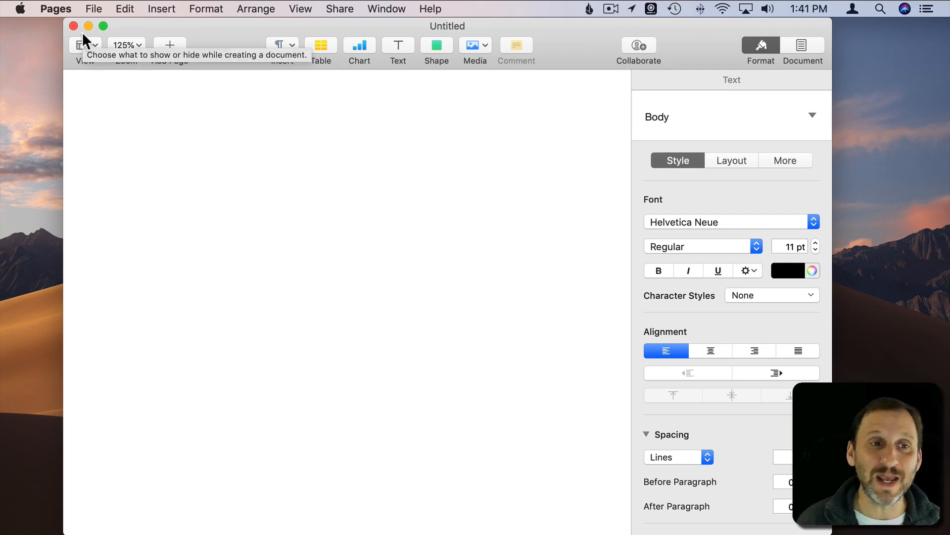
mouse_move(365, 166)
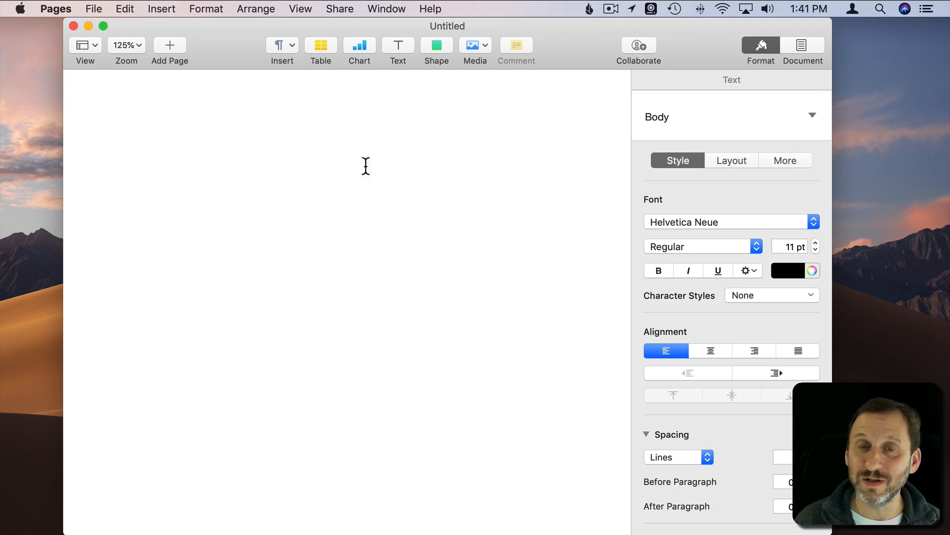
left_click(88, 26)
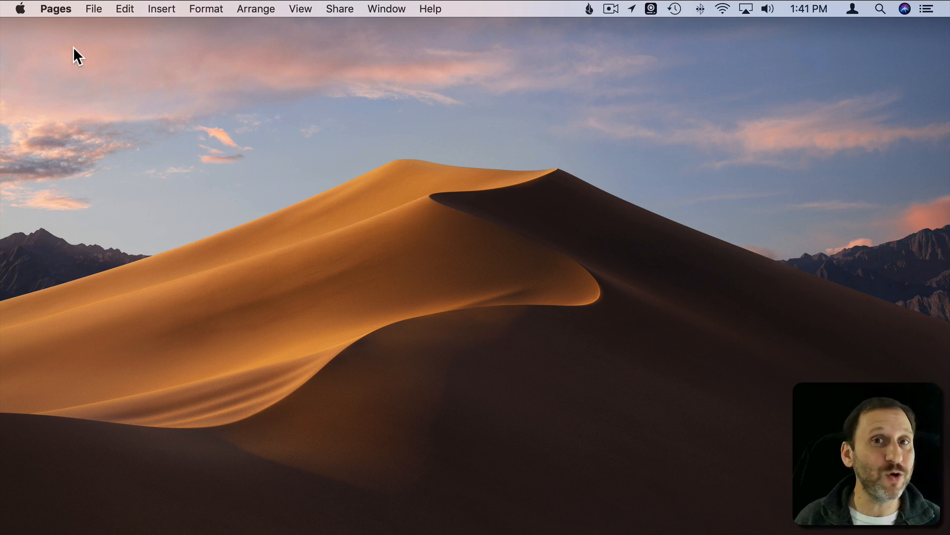
mouse_move(94, 9)
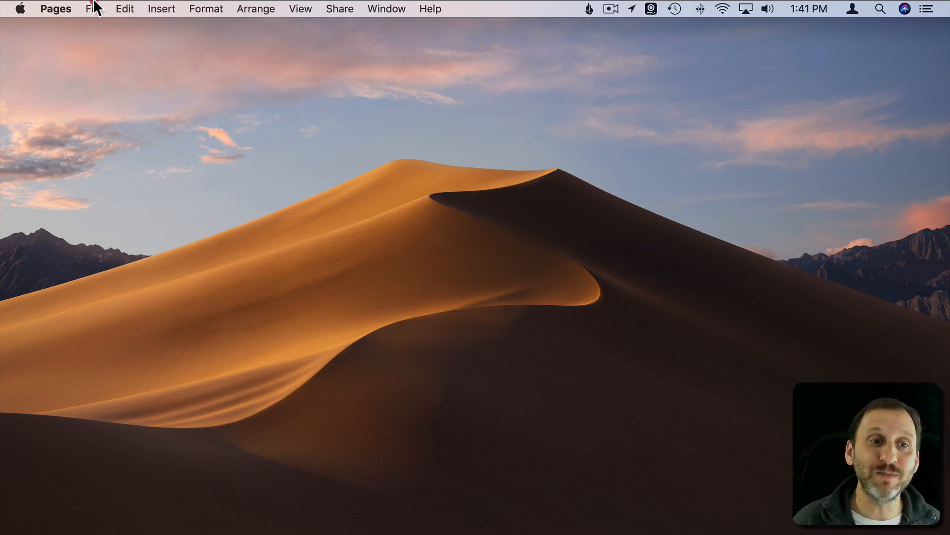
Inspect the File menu with nothing open, then quit Pages from the Pages menu
left_click(93, 9)
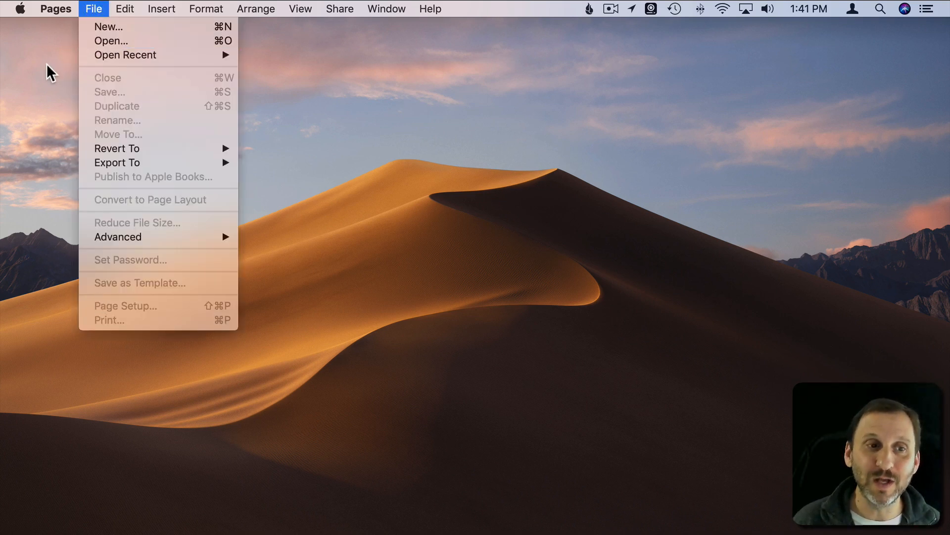
left_click(55, 9)
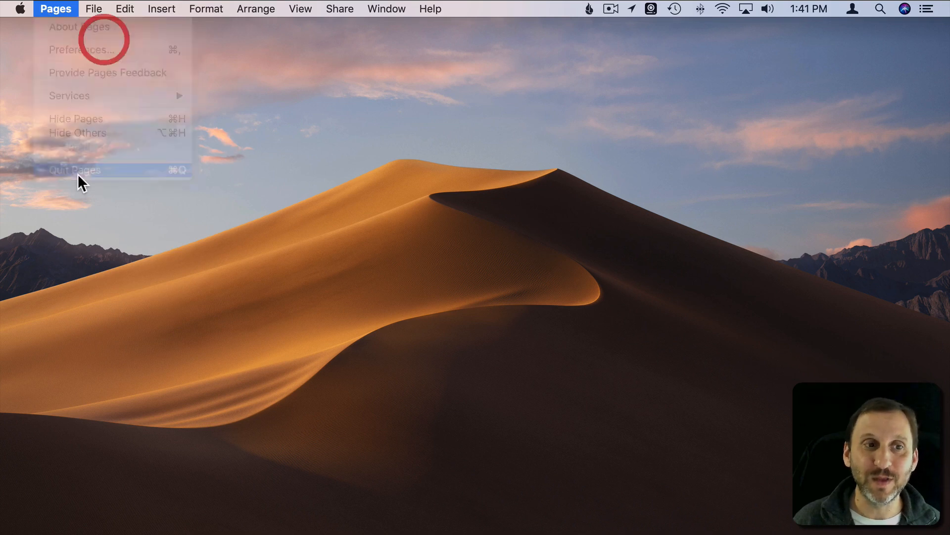
left_click(74, 169)
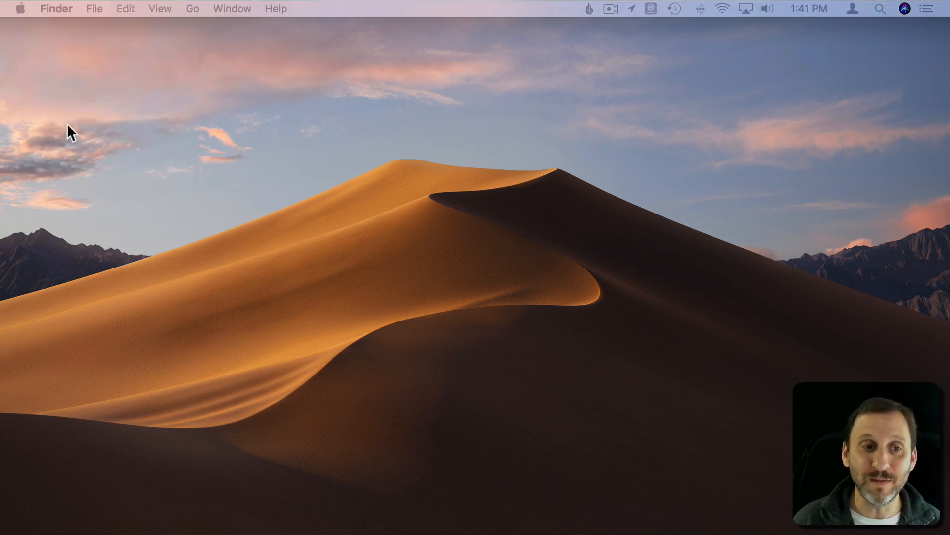
mouse_move(105, 273)
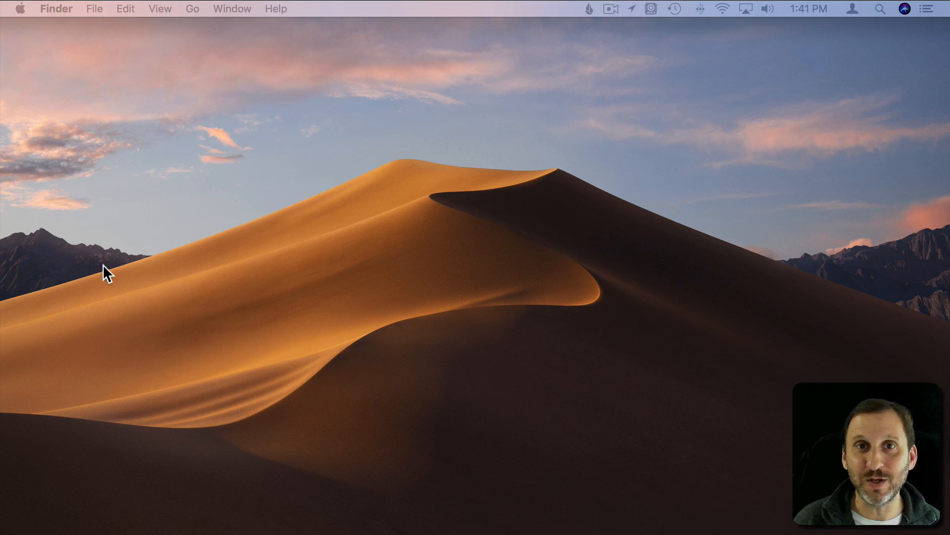
mouse_move(228, 499)
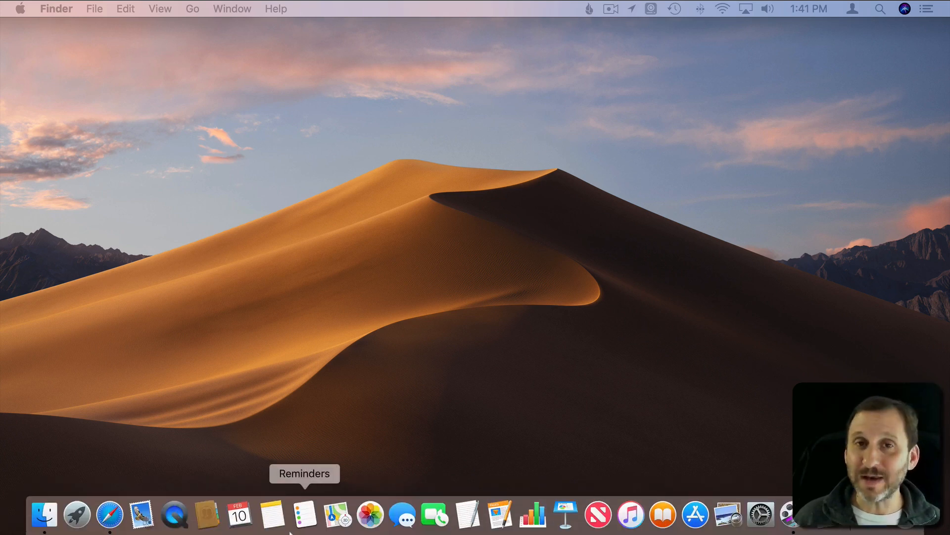
mouse_move(272, 515)
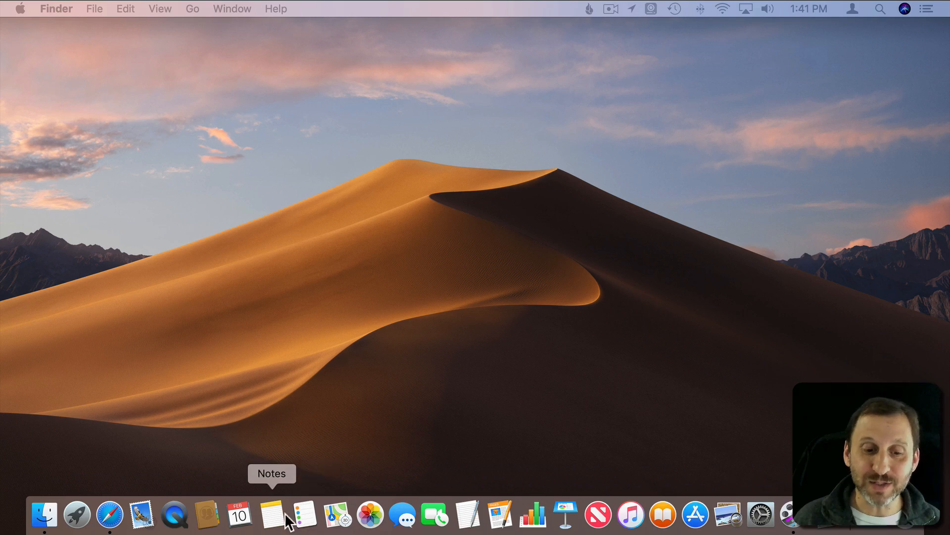
left_click(272, 516)
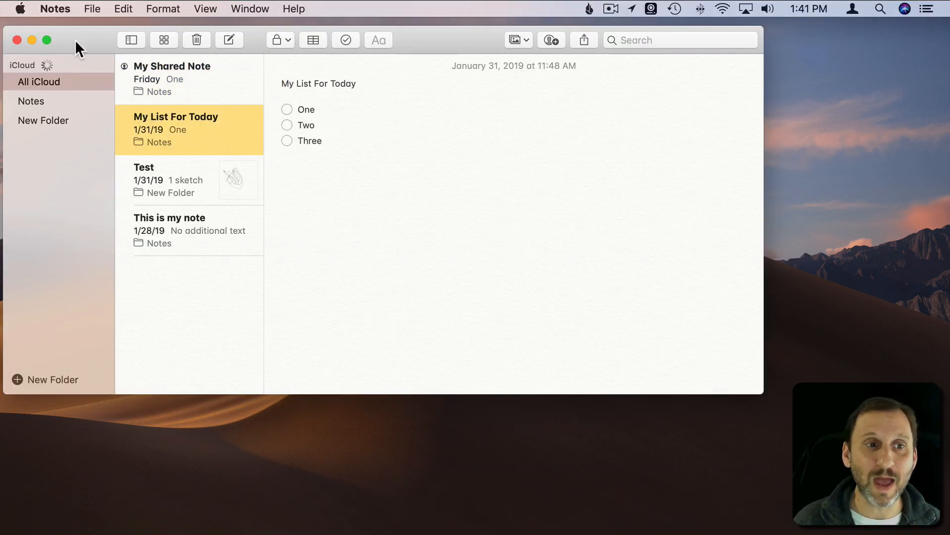
left_click(16, 40)
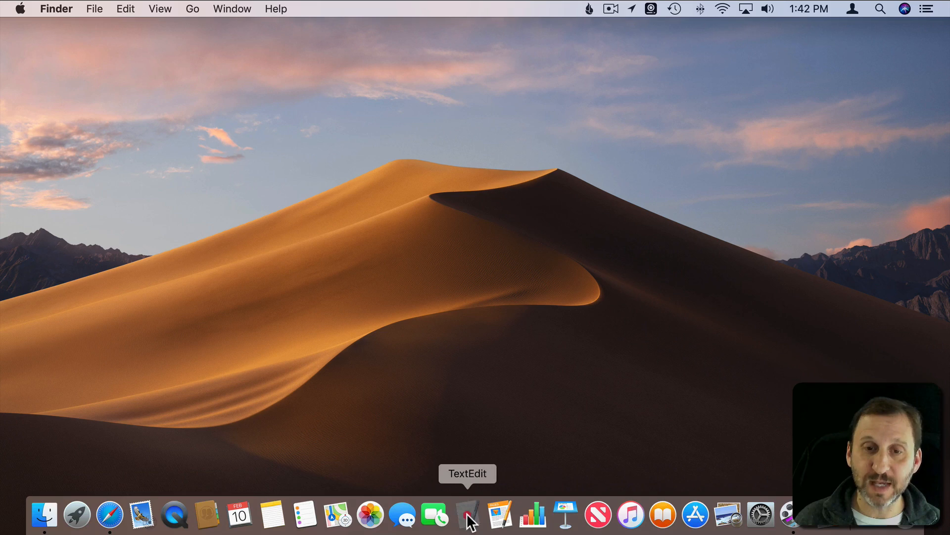
left_click(466, 515)
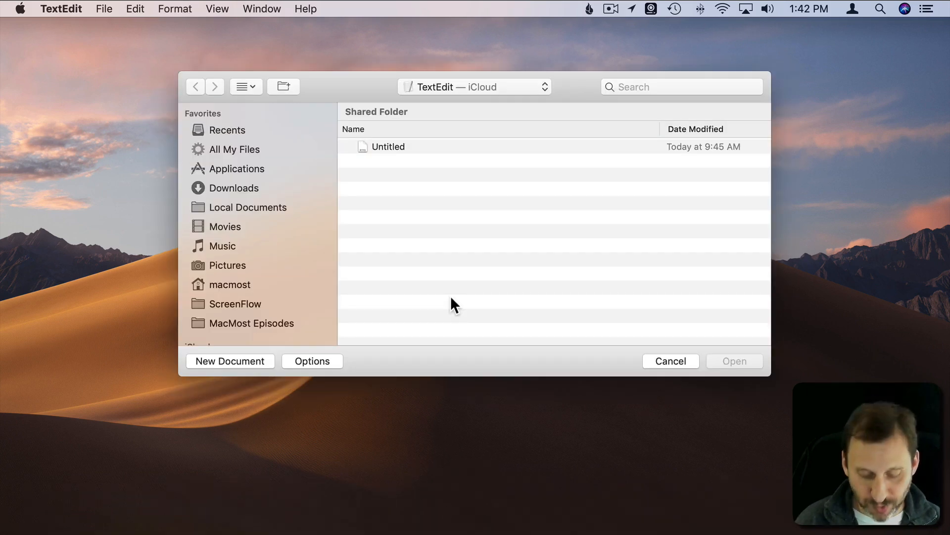
left_click(230, 361)
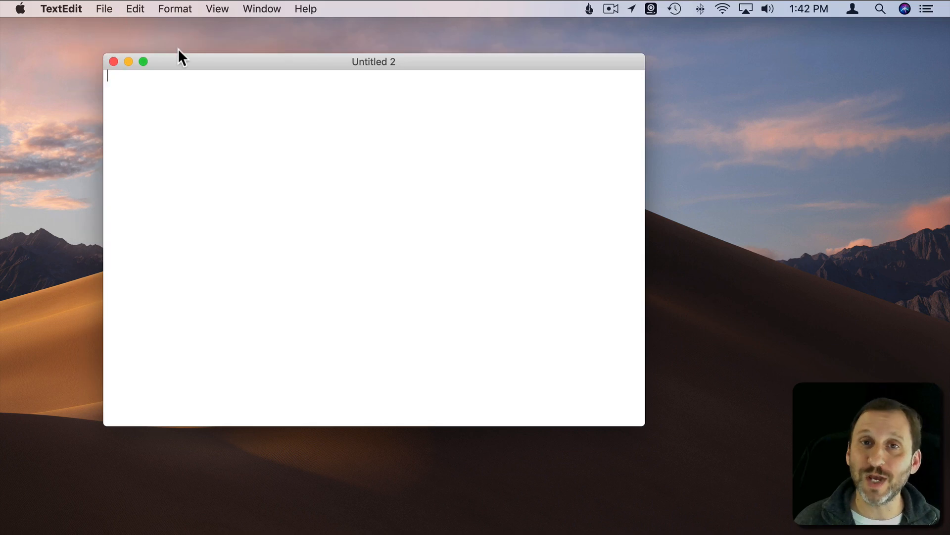
left_click(113, 61)
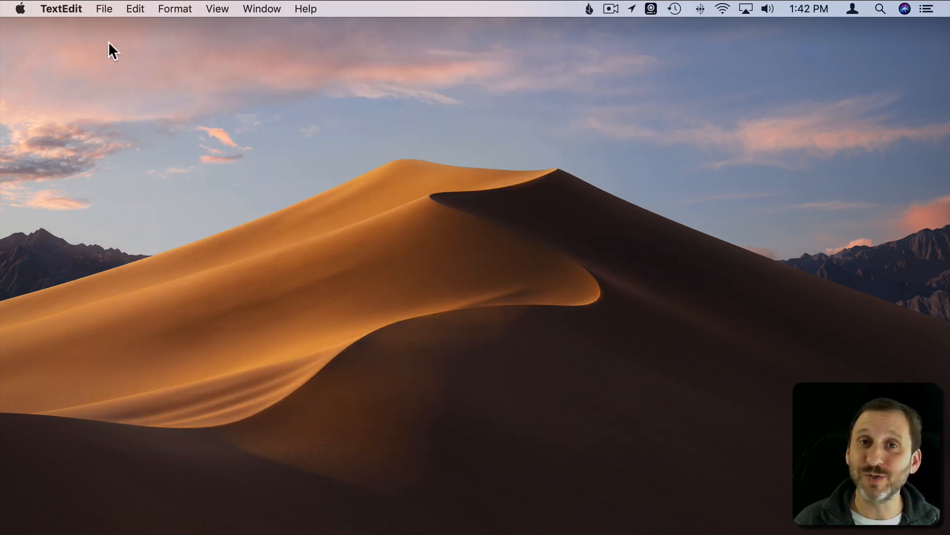
left_click(61, 9)
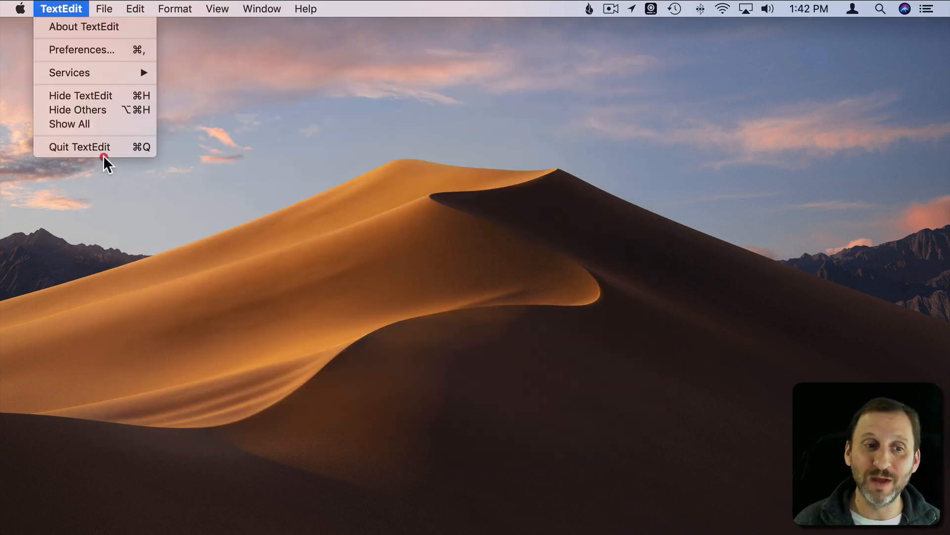
left_click(79, 147)
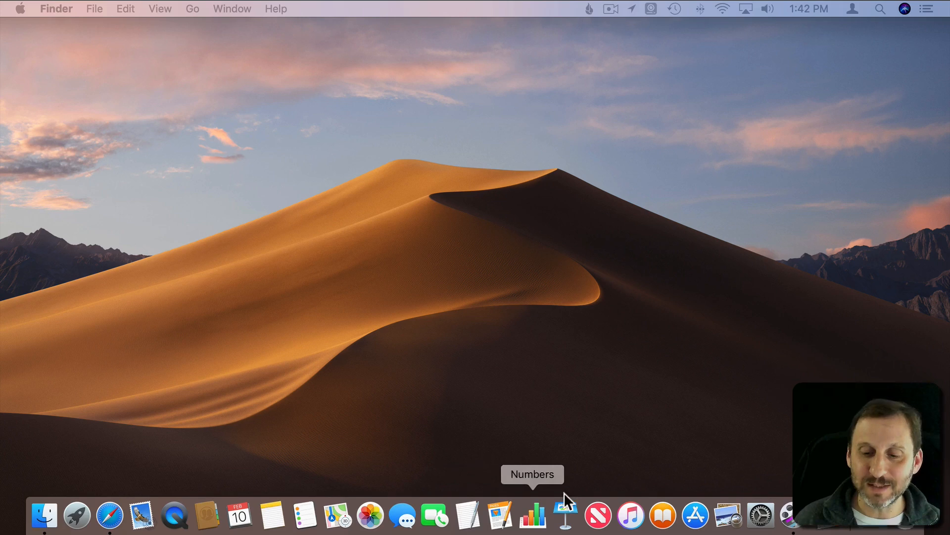
mouse_move(631, 518)
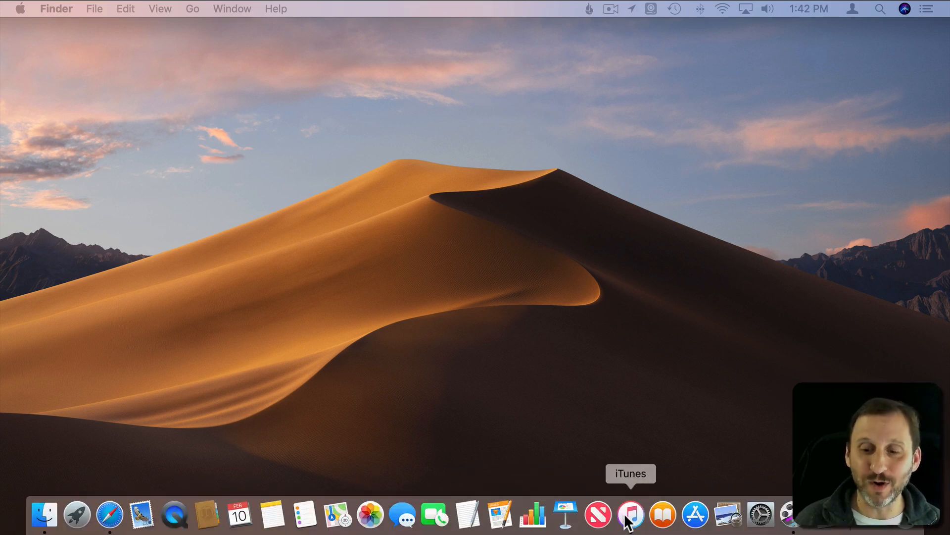
Launch iTunes, close its library window, and inspect the Window and File menus with none open
left_click(631, 515)
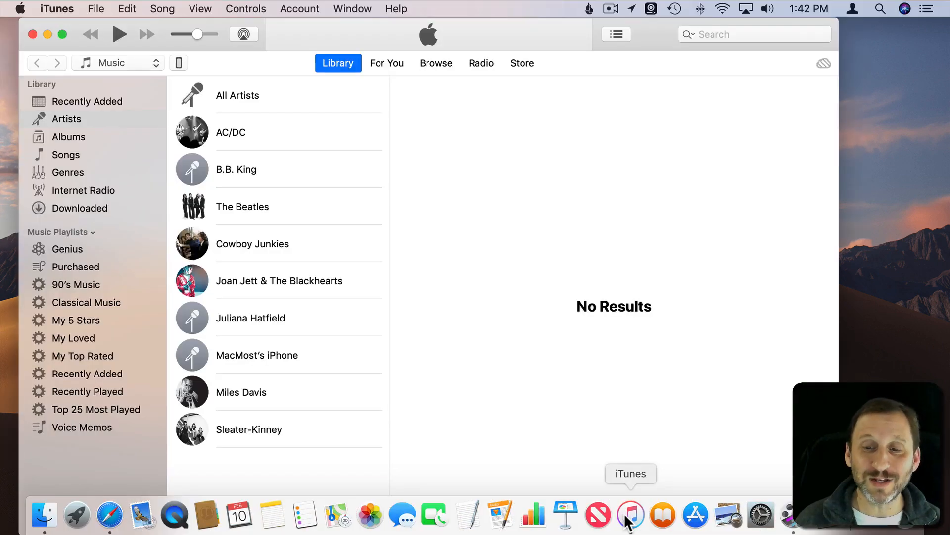
left_click(238, 95)
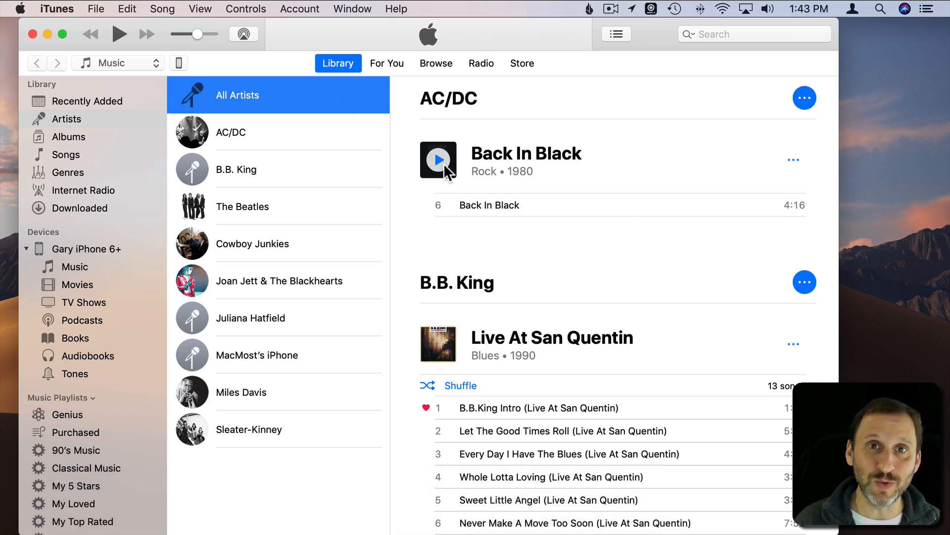
left_click(31, 34)
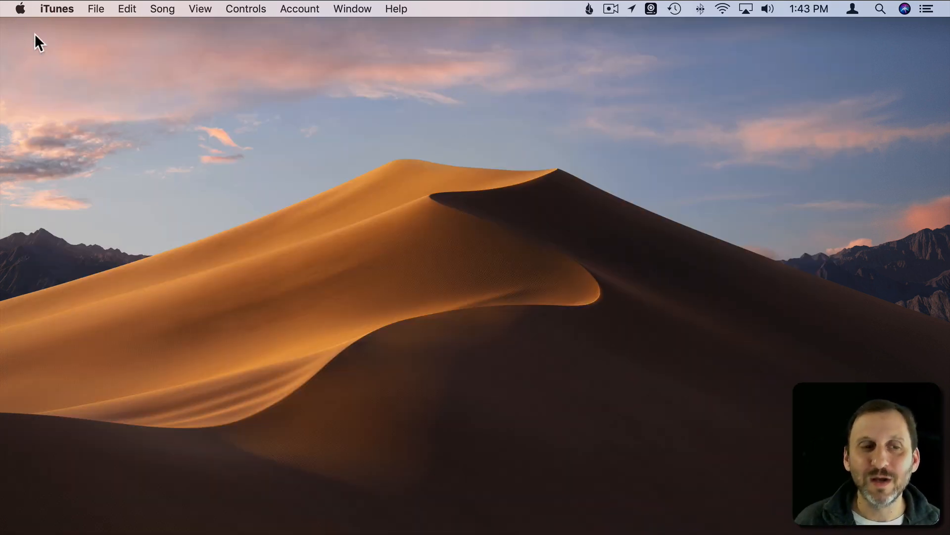
mouse_move(90, 16)
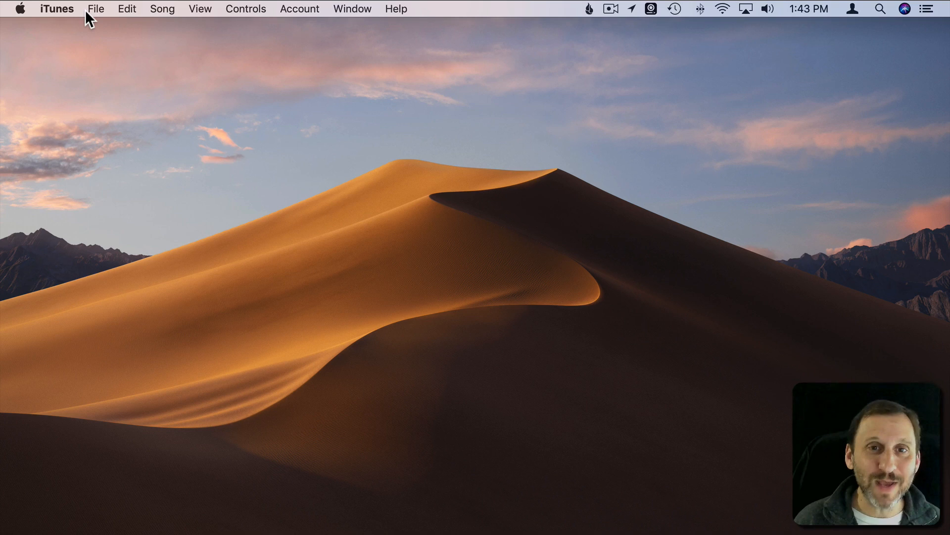
left_click(352, 8)
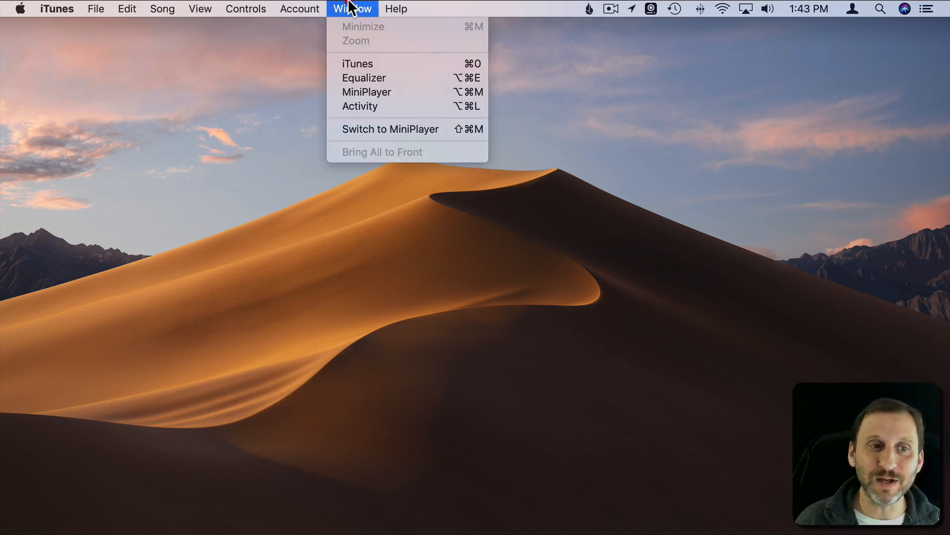
left_click(96, 9)
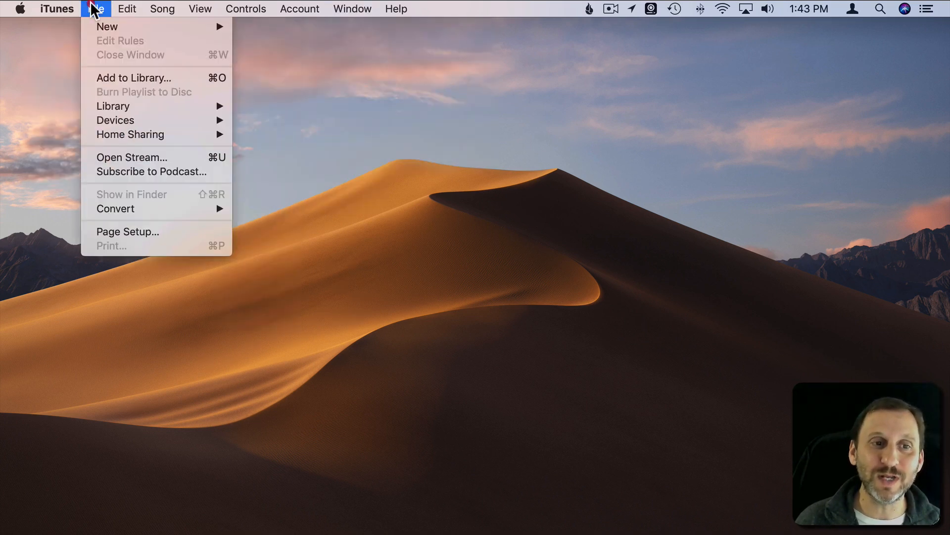
Reopen the iTunes library window from the Window menu, close it again, and return to the Finder desktop
left_click(353, 8)
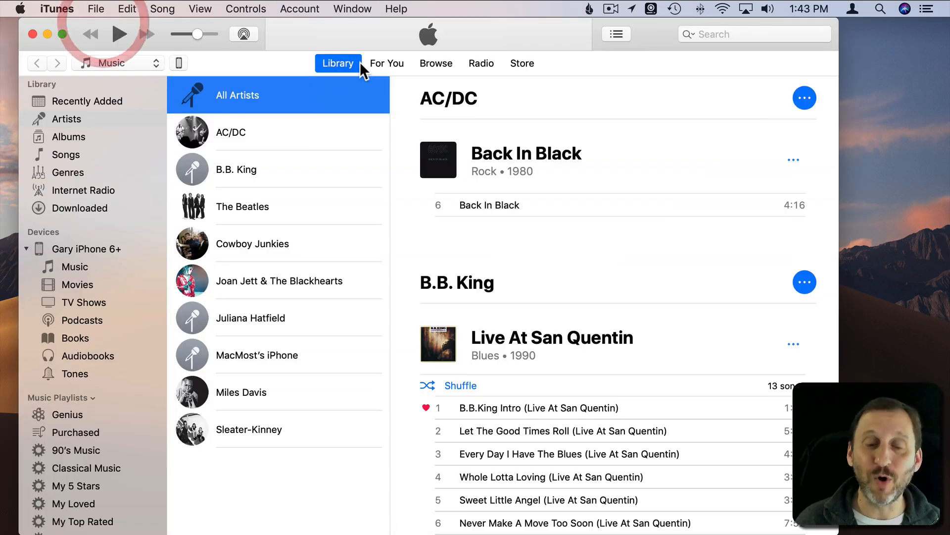
left_click(352, 9)
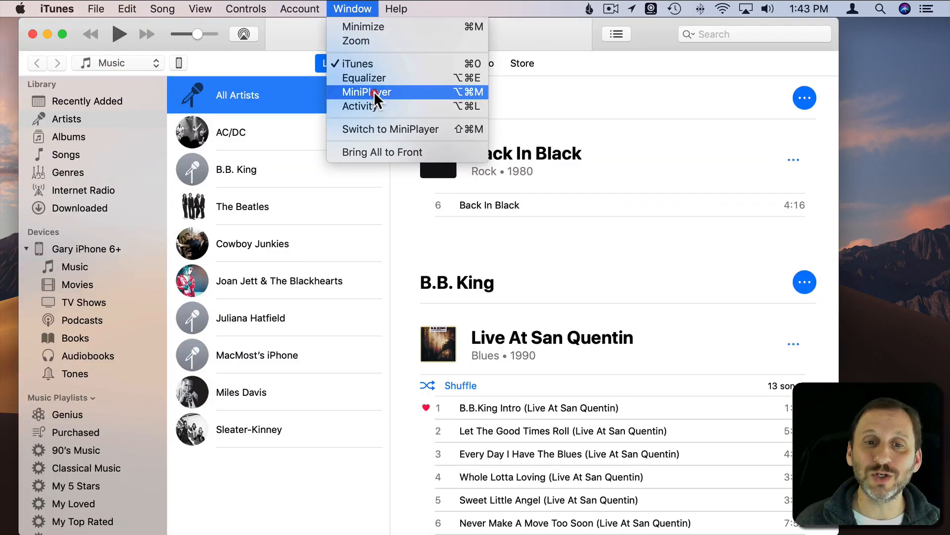
left_click(366, 91)
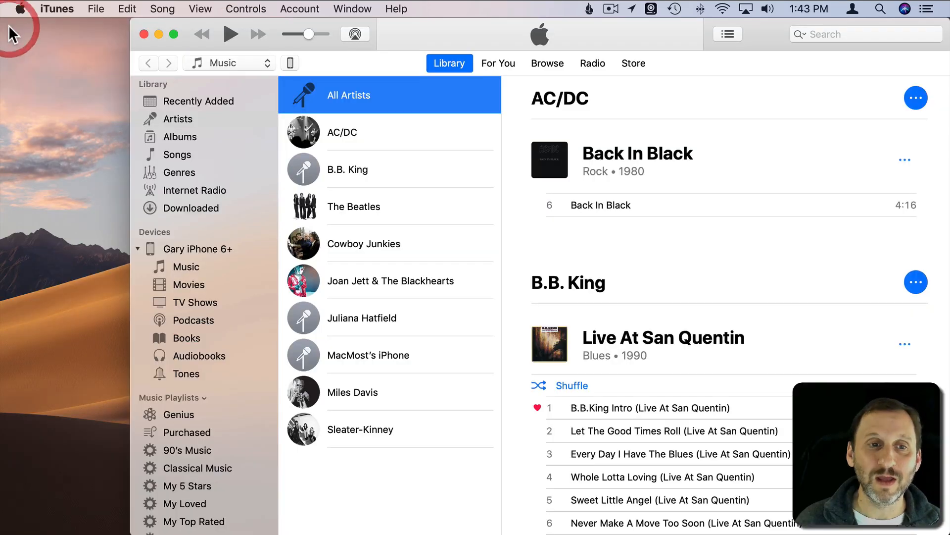
mouse_move(272, 28)
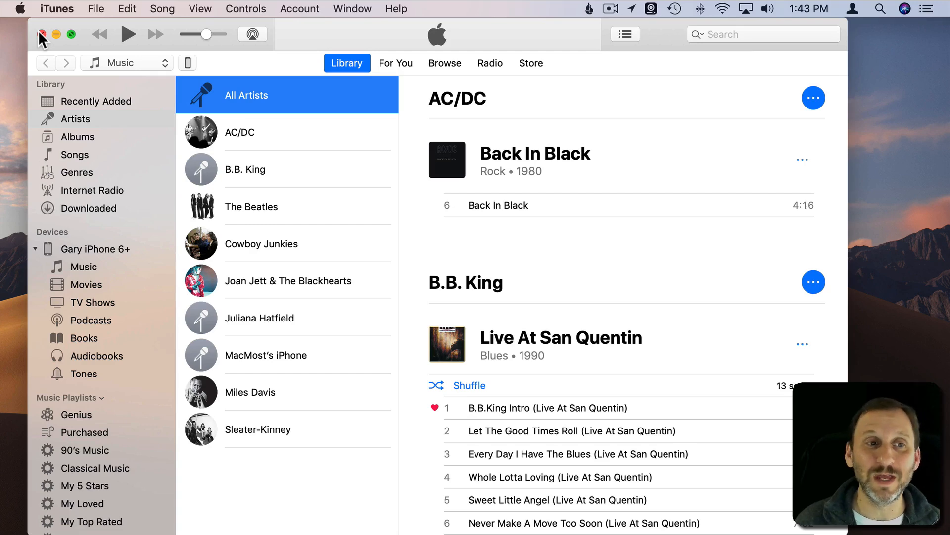
left_click(41, 34)
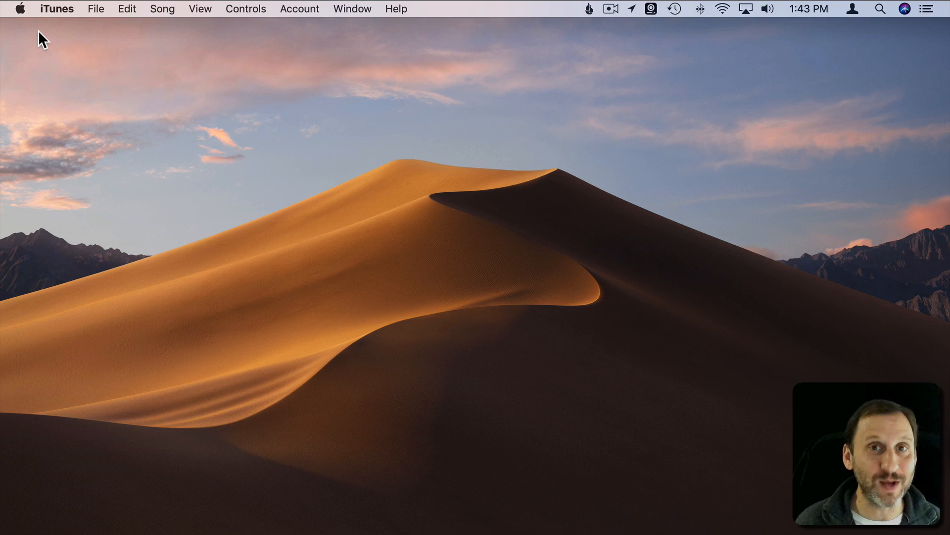
left_click(56, 9)
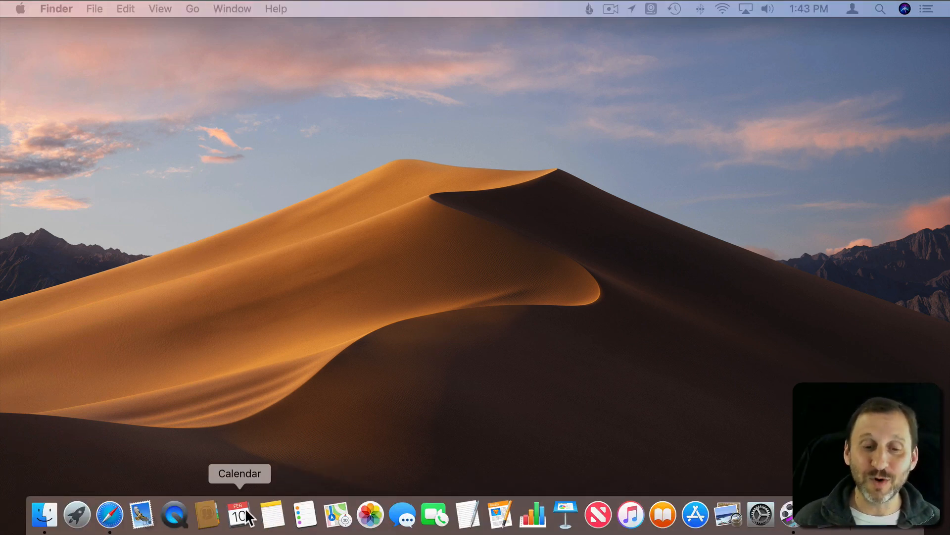
Switch to Calendar and bring back the main month window via Window > Calendar
left_click(239, 515)
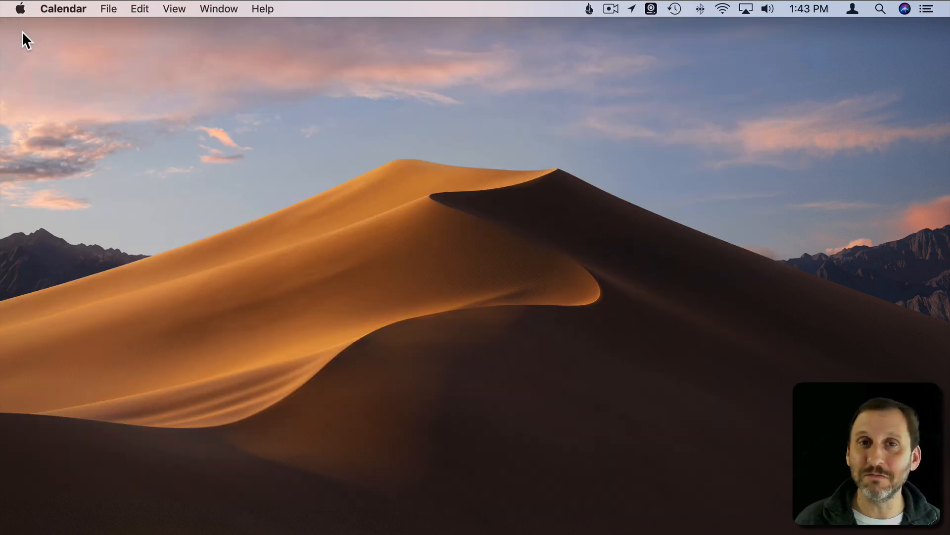
left_click(108, 9)
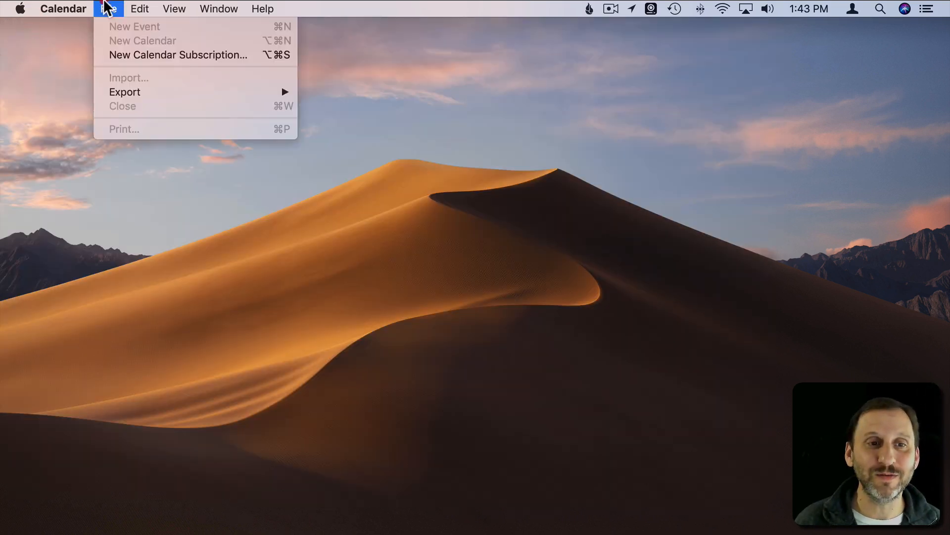
left_click(217, 9)
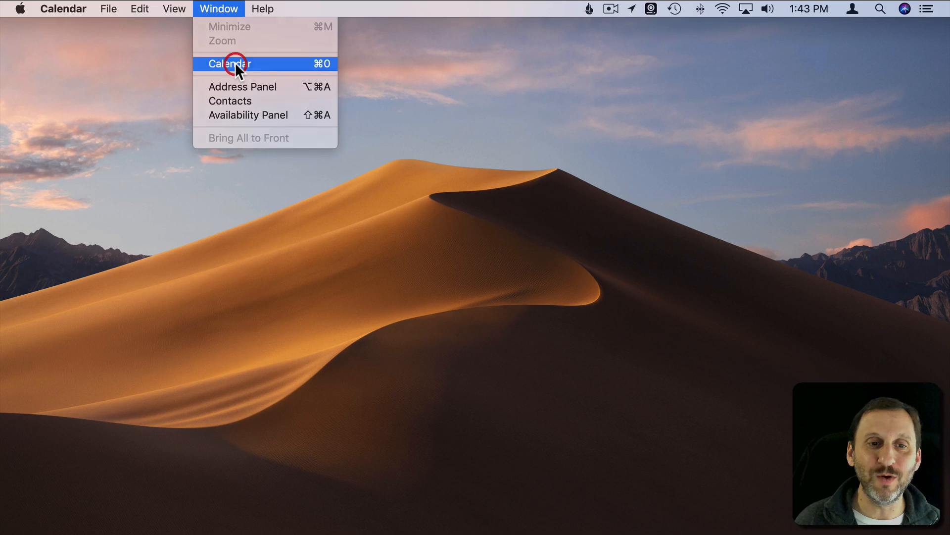
left_click(228, 63)
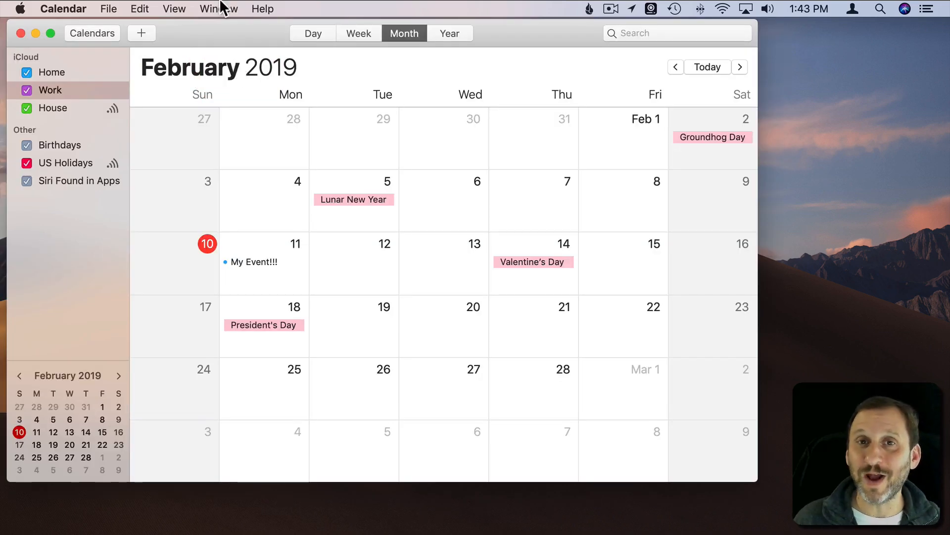
Open and reposition the Availability Panel, close it, then quit Calendar entirely
left_click(219, 8)
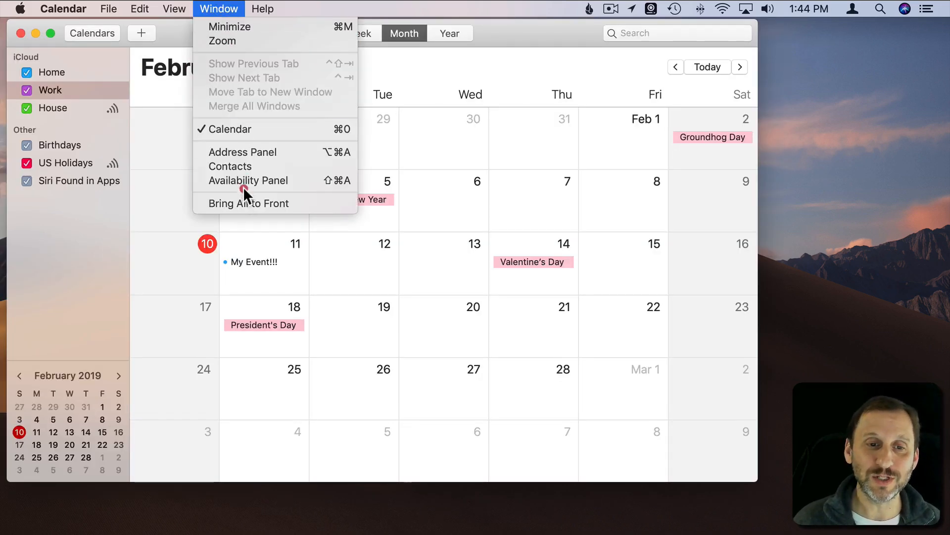
left_click(248, 181)
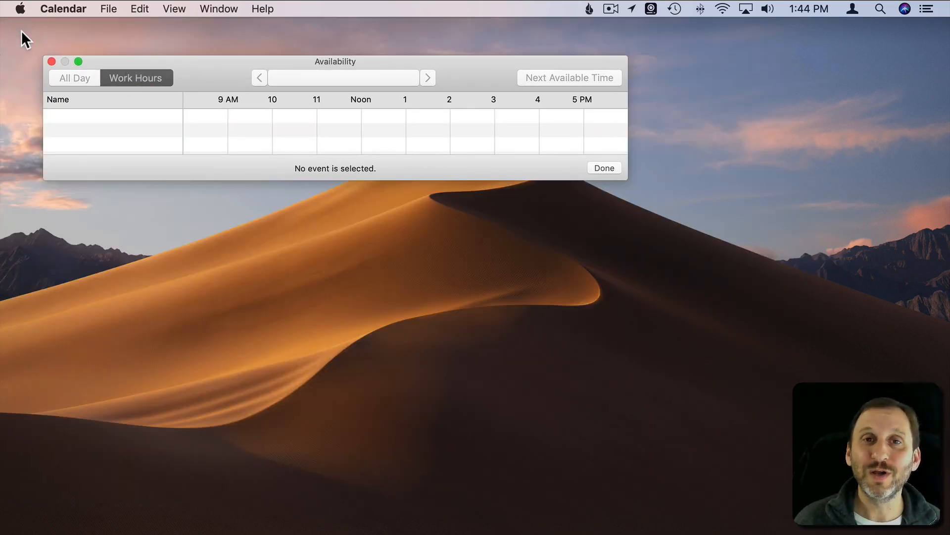
left_click_drag(336, 62, 302, 35)
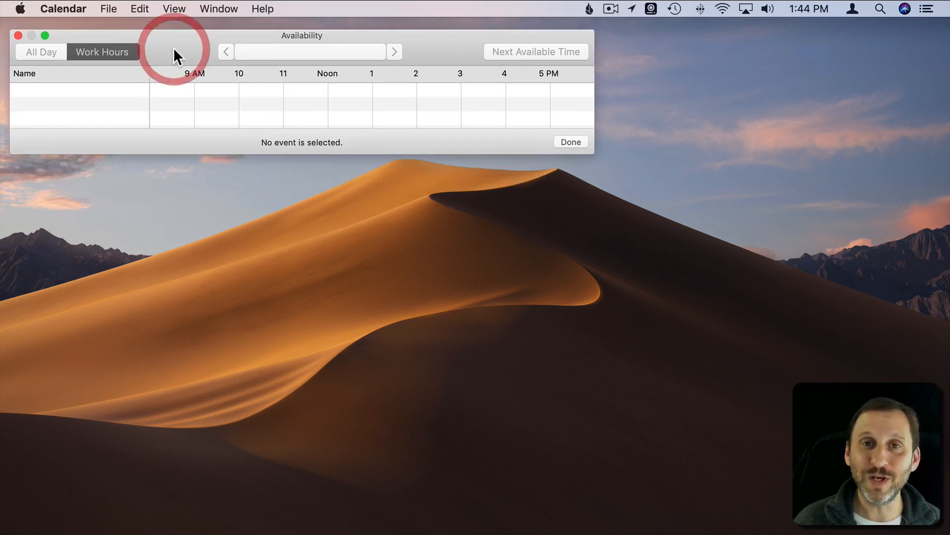
mouse_move(328, 102)
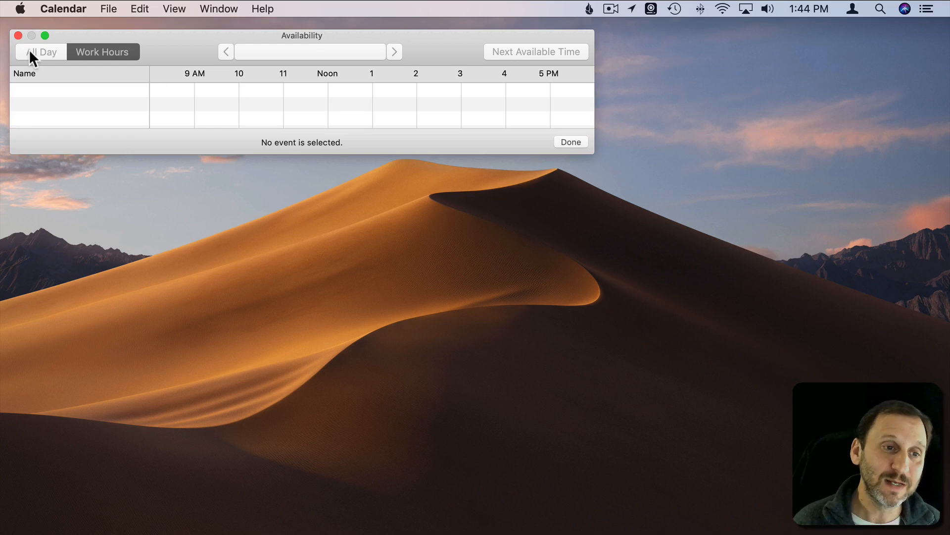
left_click(62, 9)
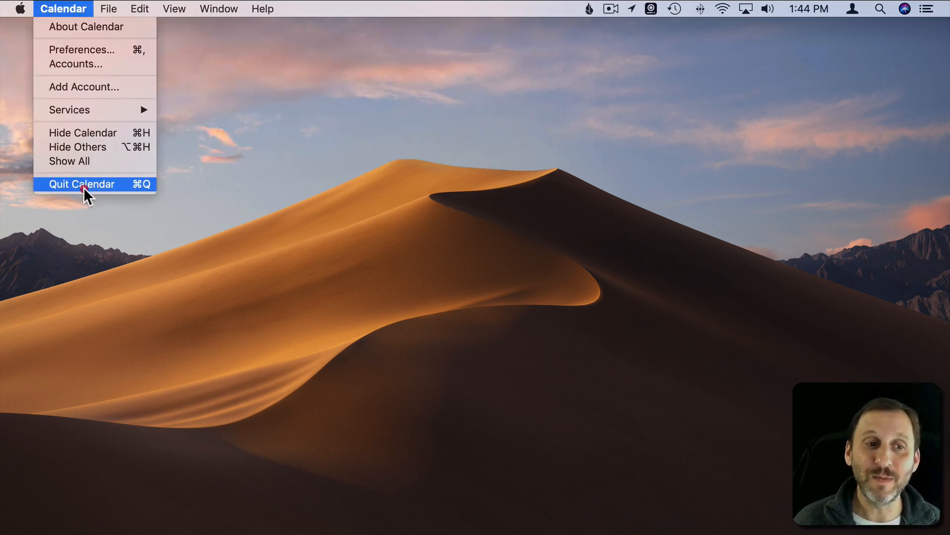
left_click(80, 184)
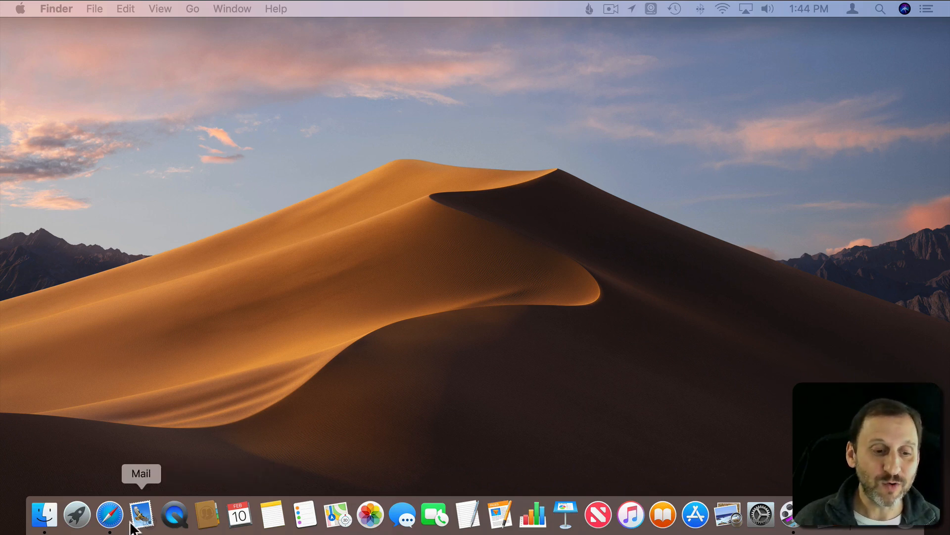
Switch to Safari running with no windows and quit it via Safari > Quit Safari
left_click(109, 515)
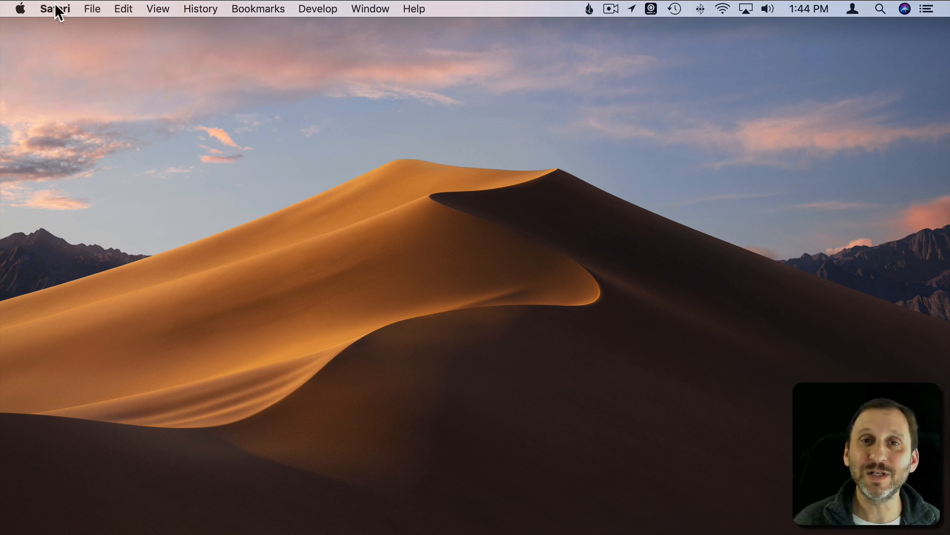
left_click(55, 9)
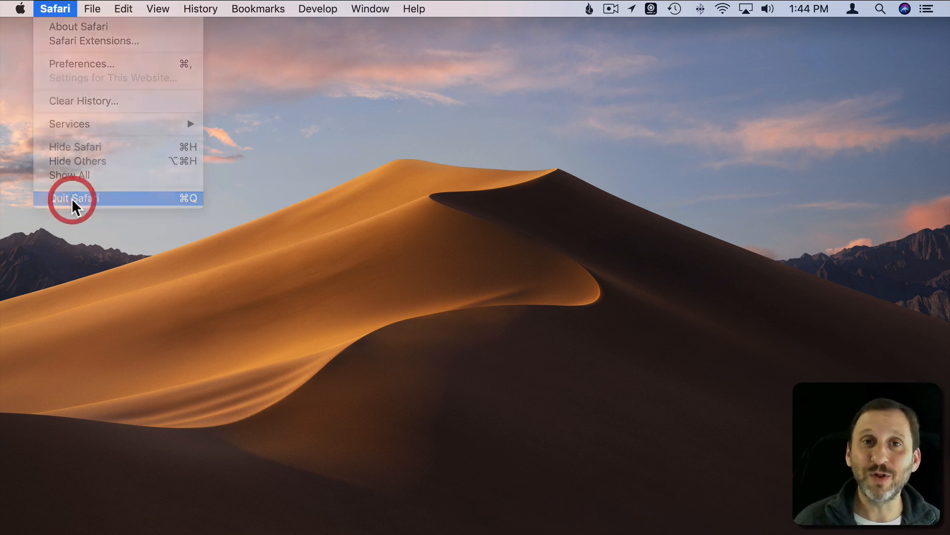
left_click(72, 198)
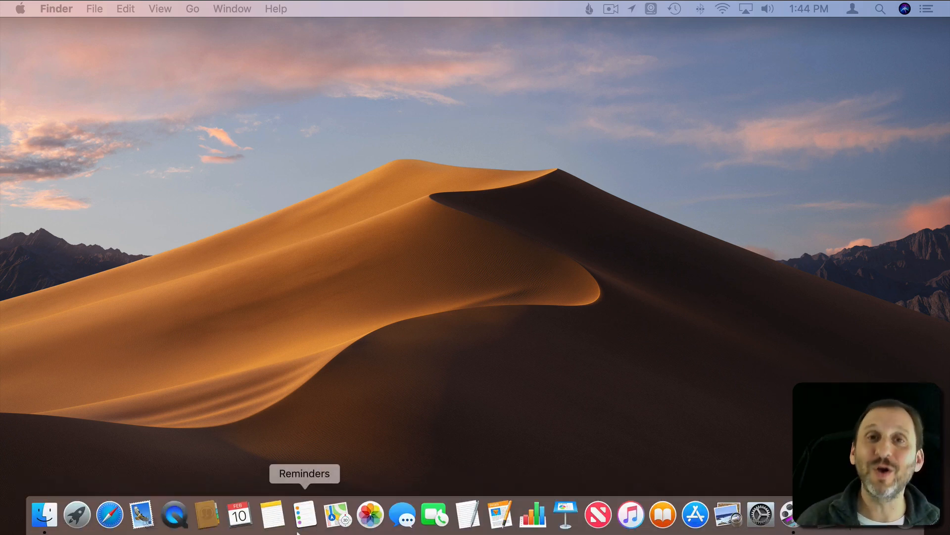
mouse_move(271, 516)
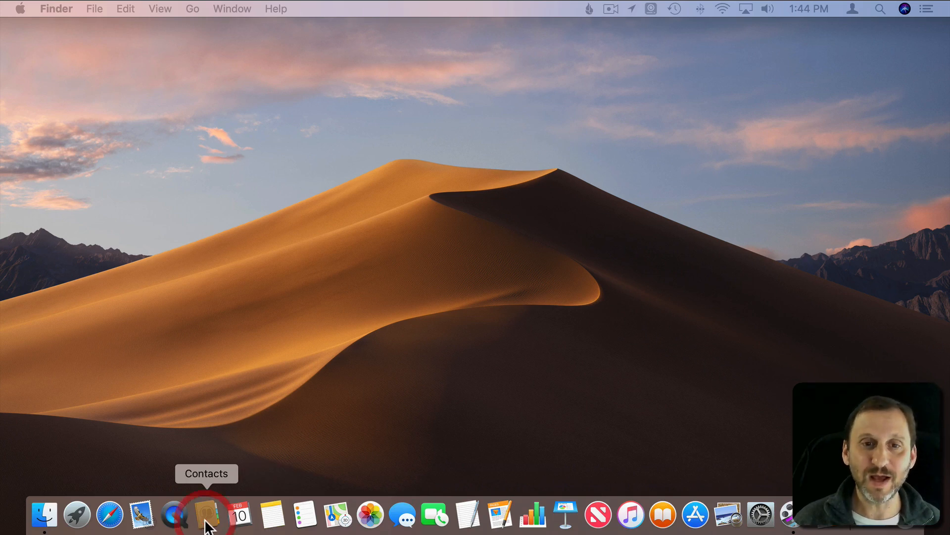
Reopen Contacts from the Dock and close its only window, which quits the app
left_click(206, 516)
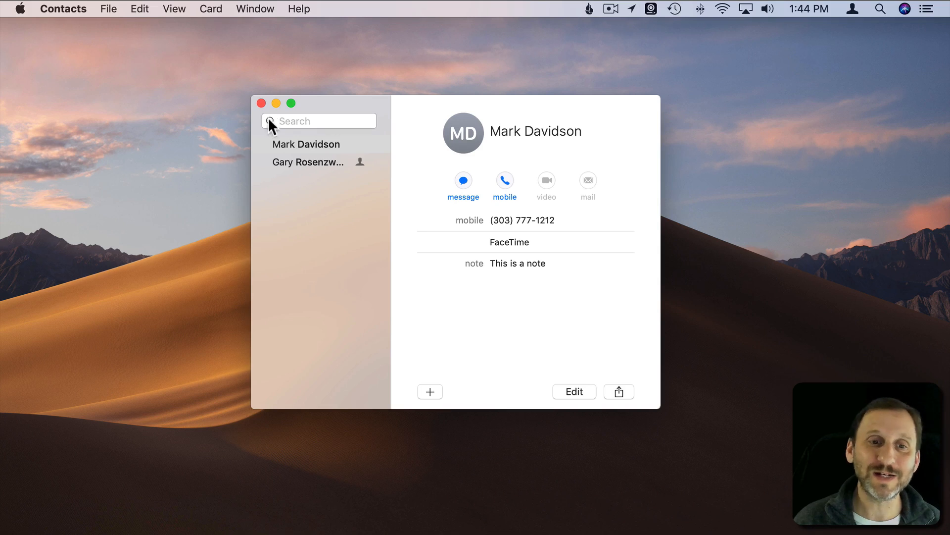
mouse_move(340, 166)
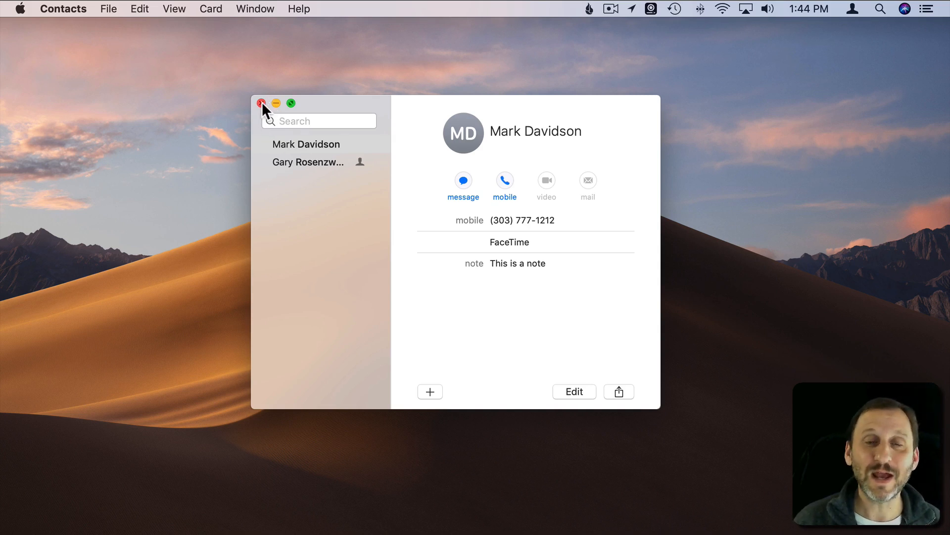
left_click(261, 103)
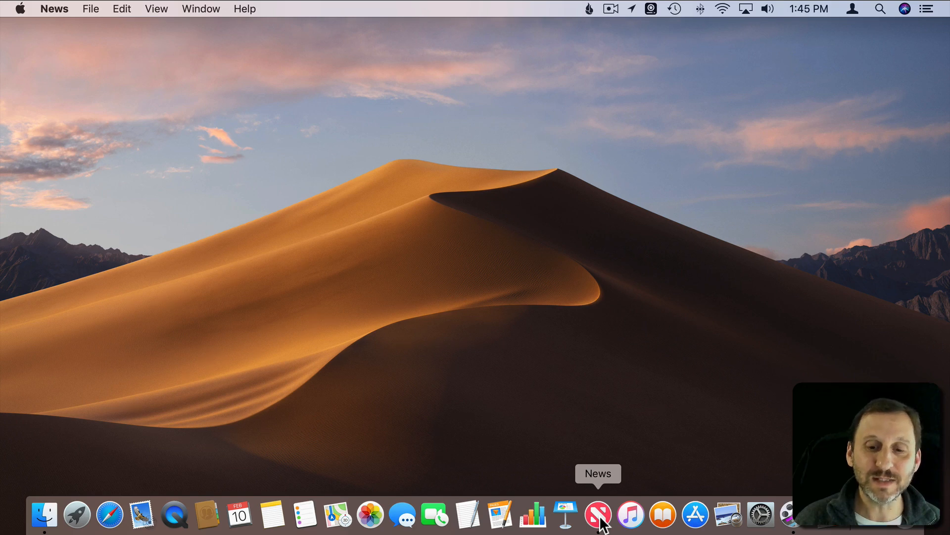
left_click(598, 515)
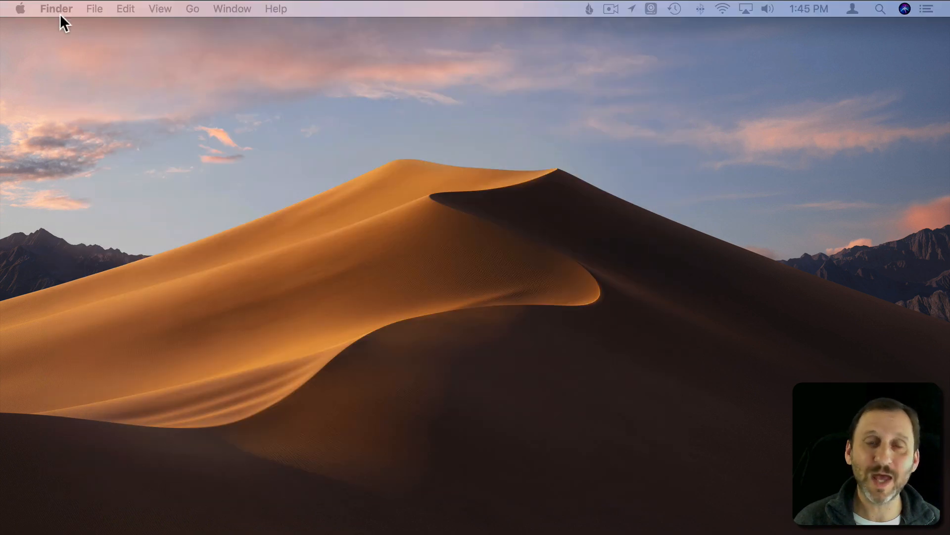
mouse_move(402, 515)
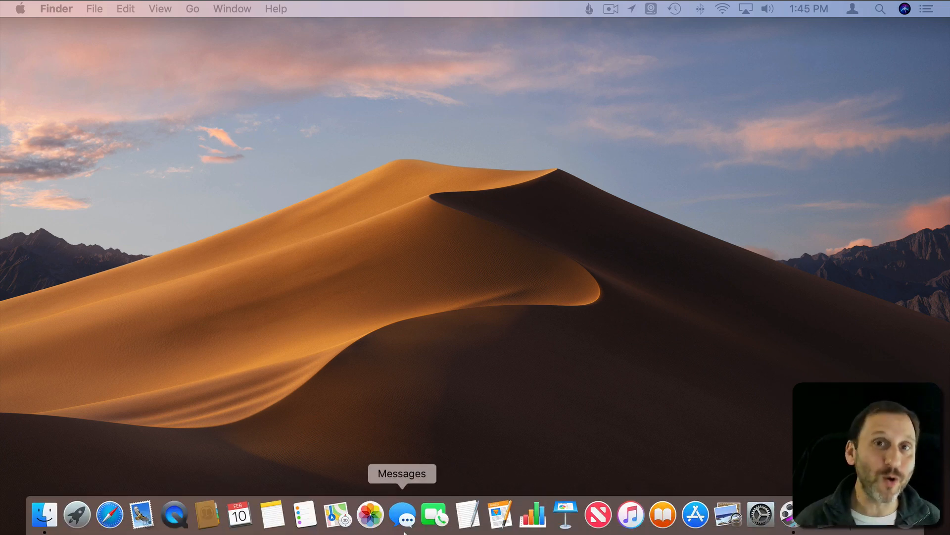
mouse_move(532, 514)
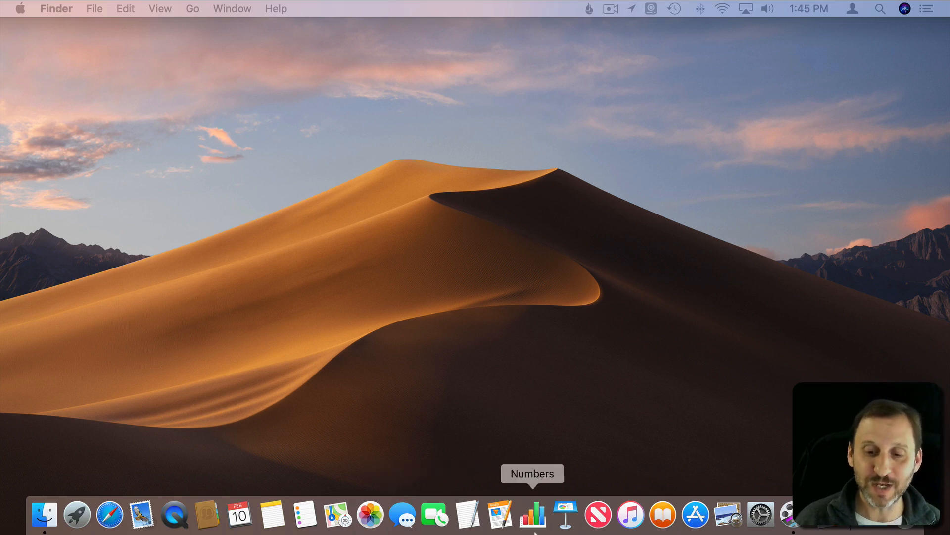
mouse_move(272, 515)
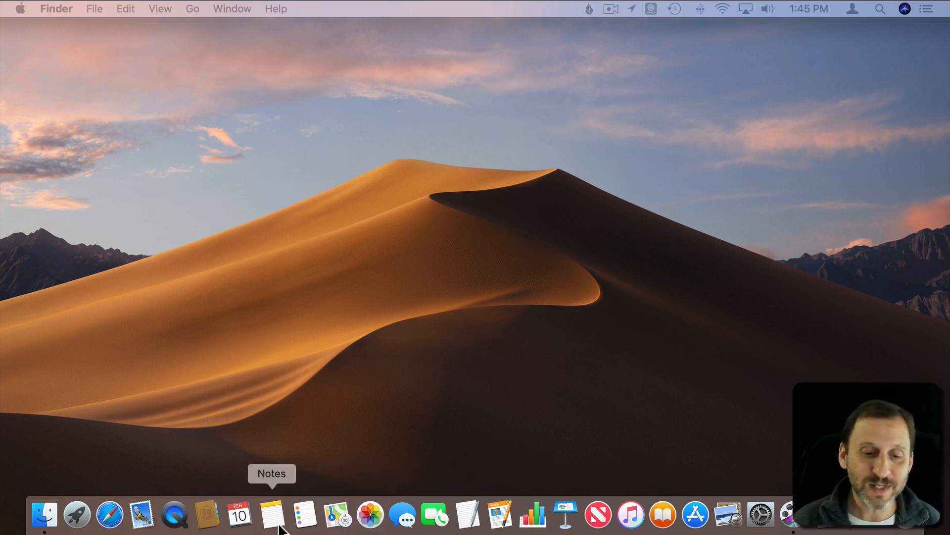